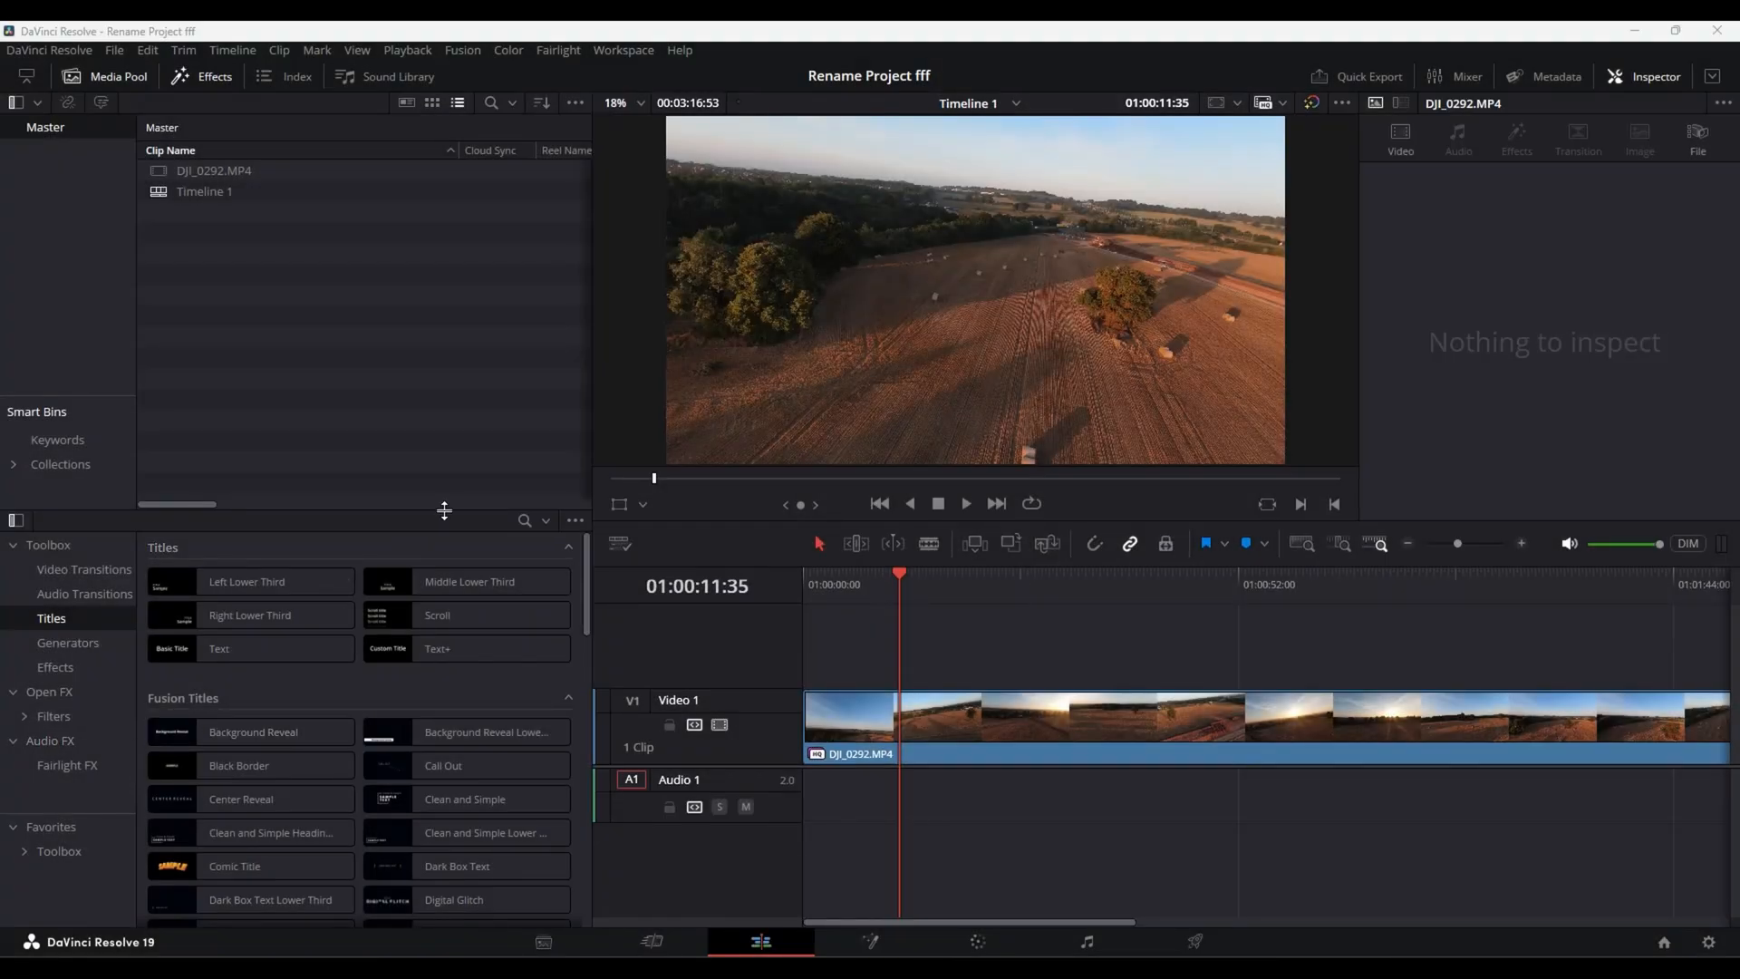
pyautogui.moveTo(430, 501)
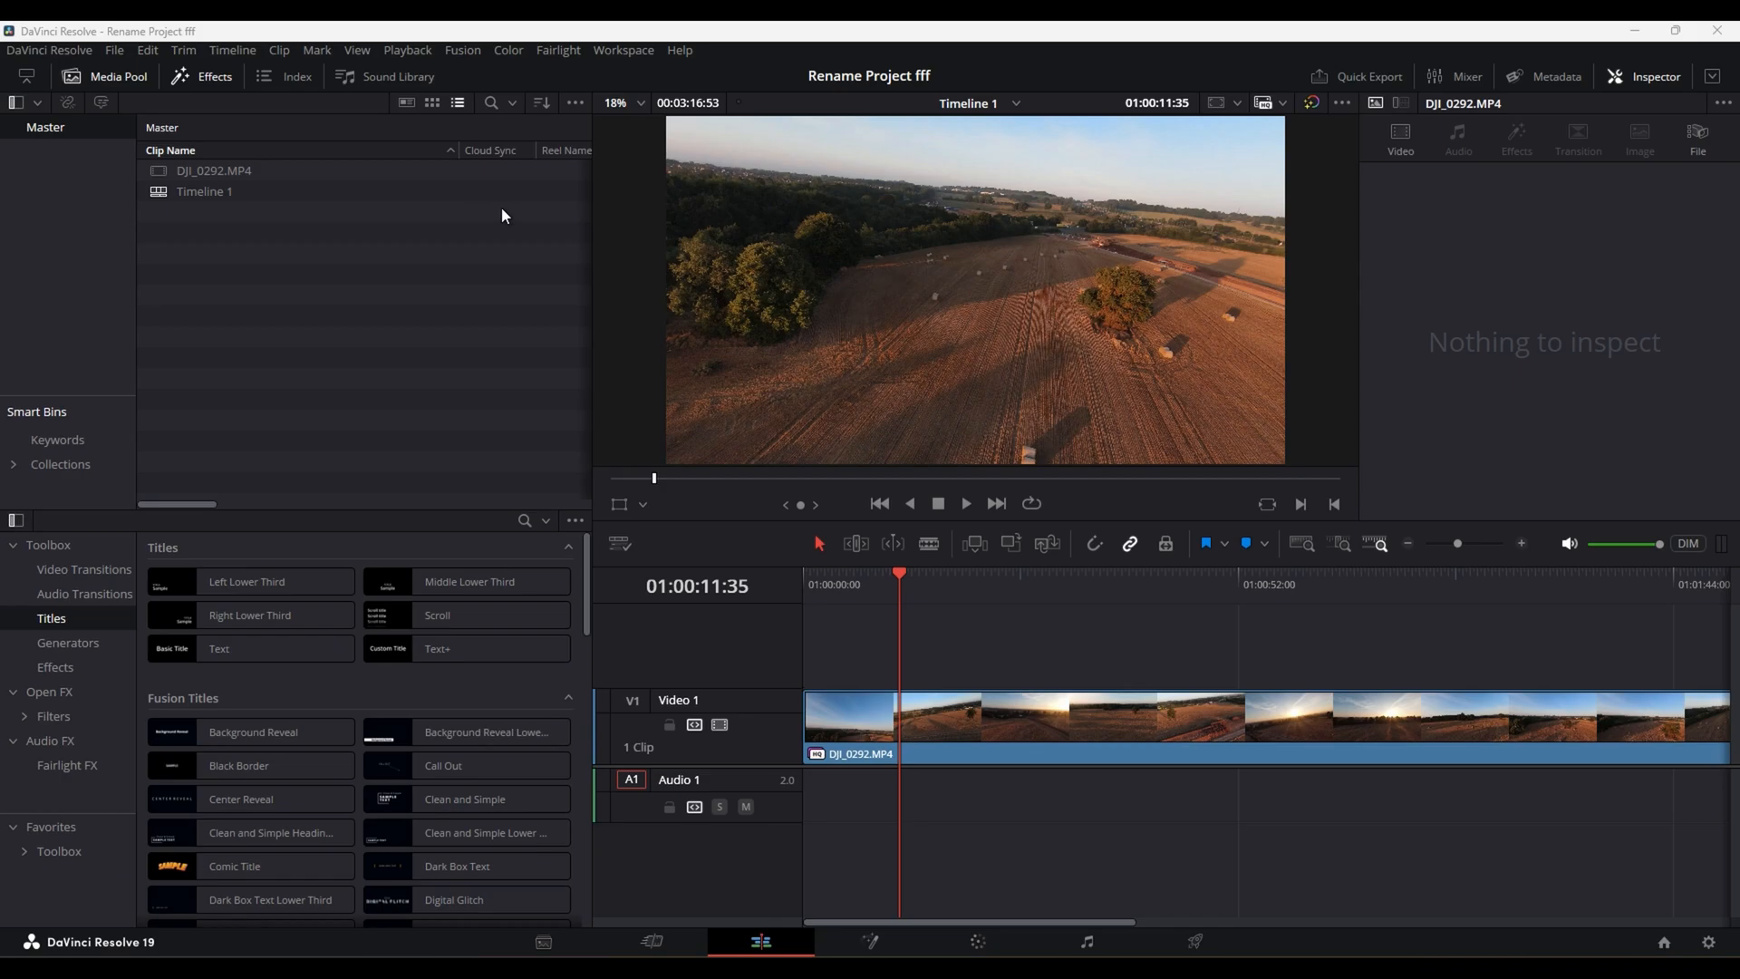
pyautogui.moveTo(801, 273)
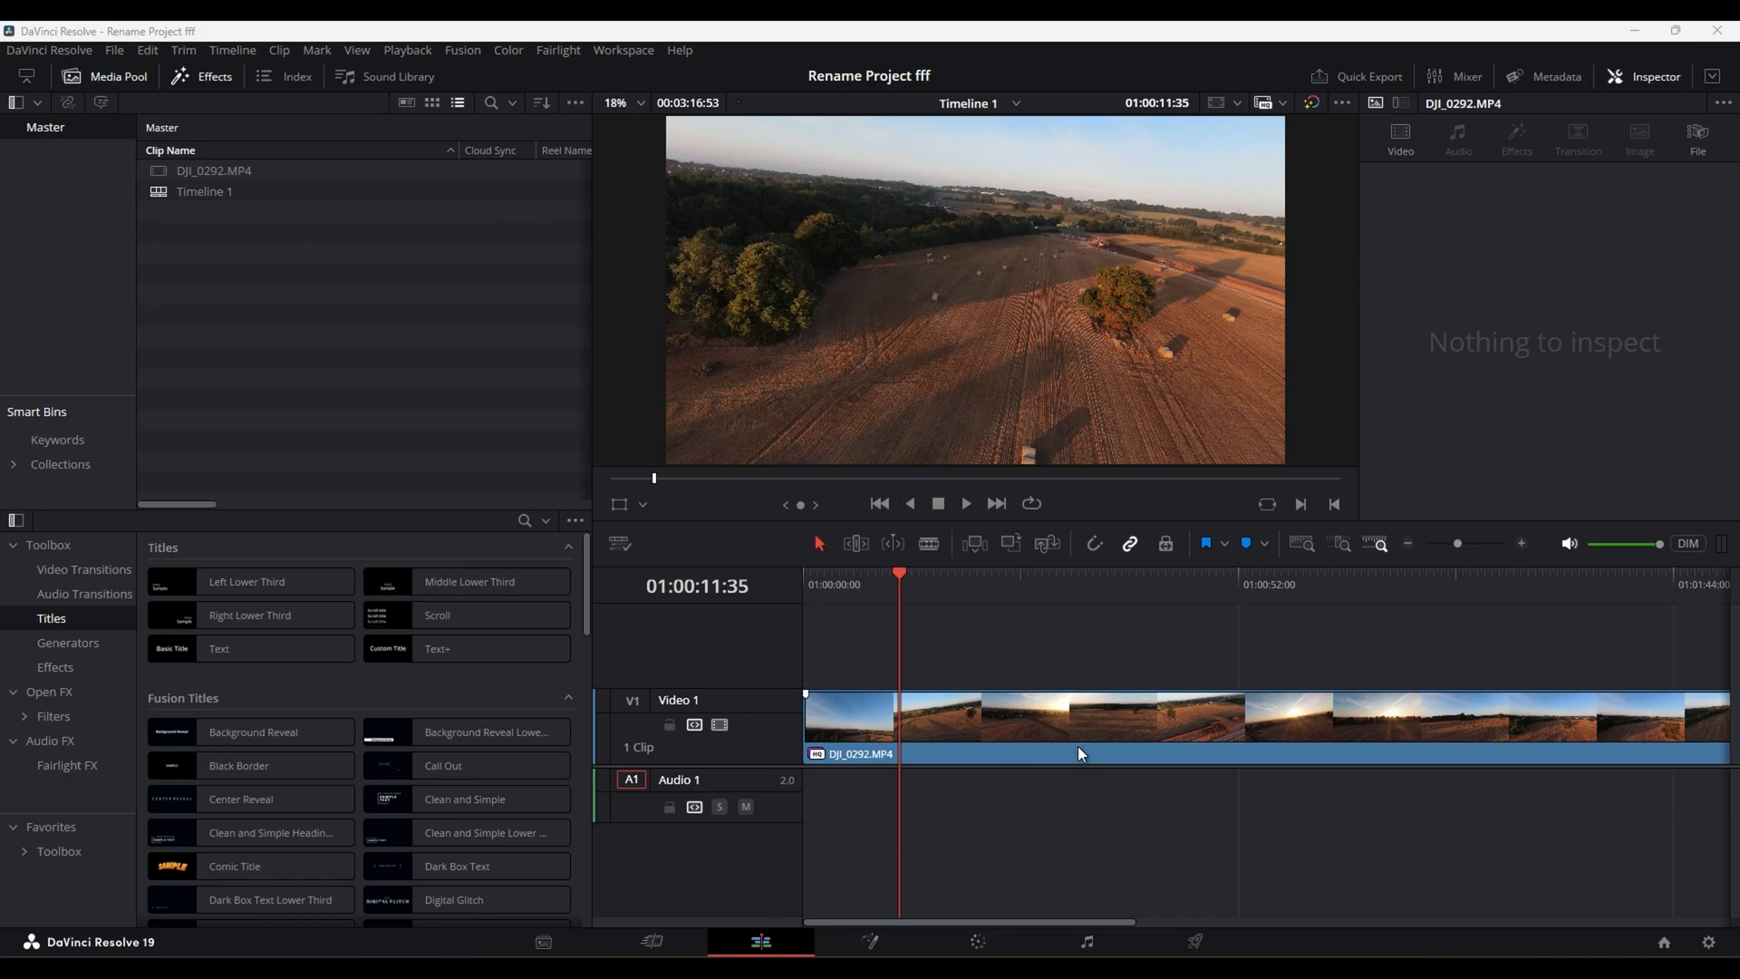
pyautogui.moveTo(1183, 615)
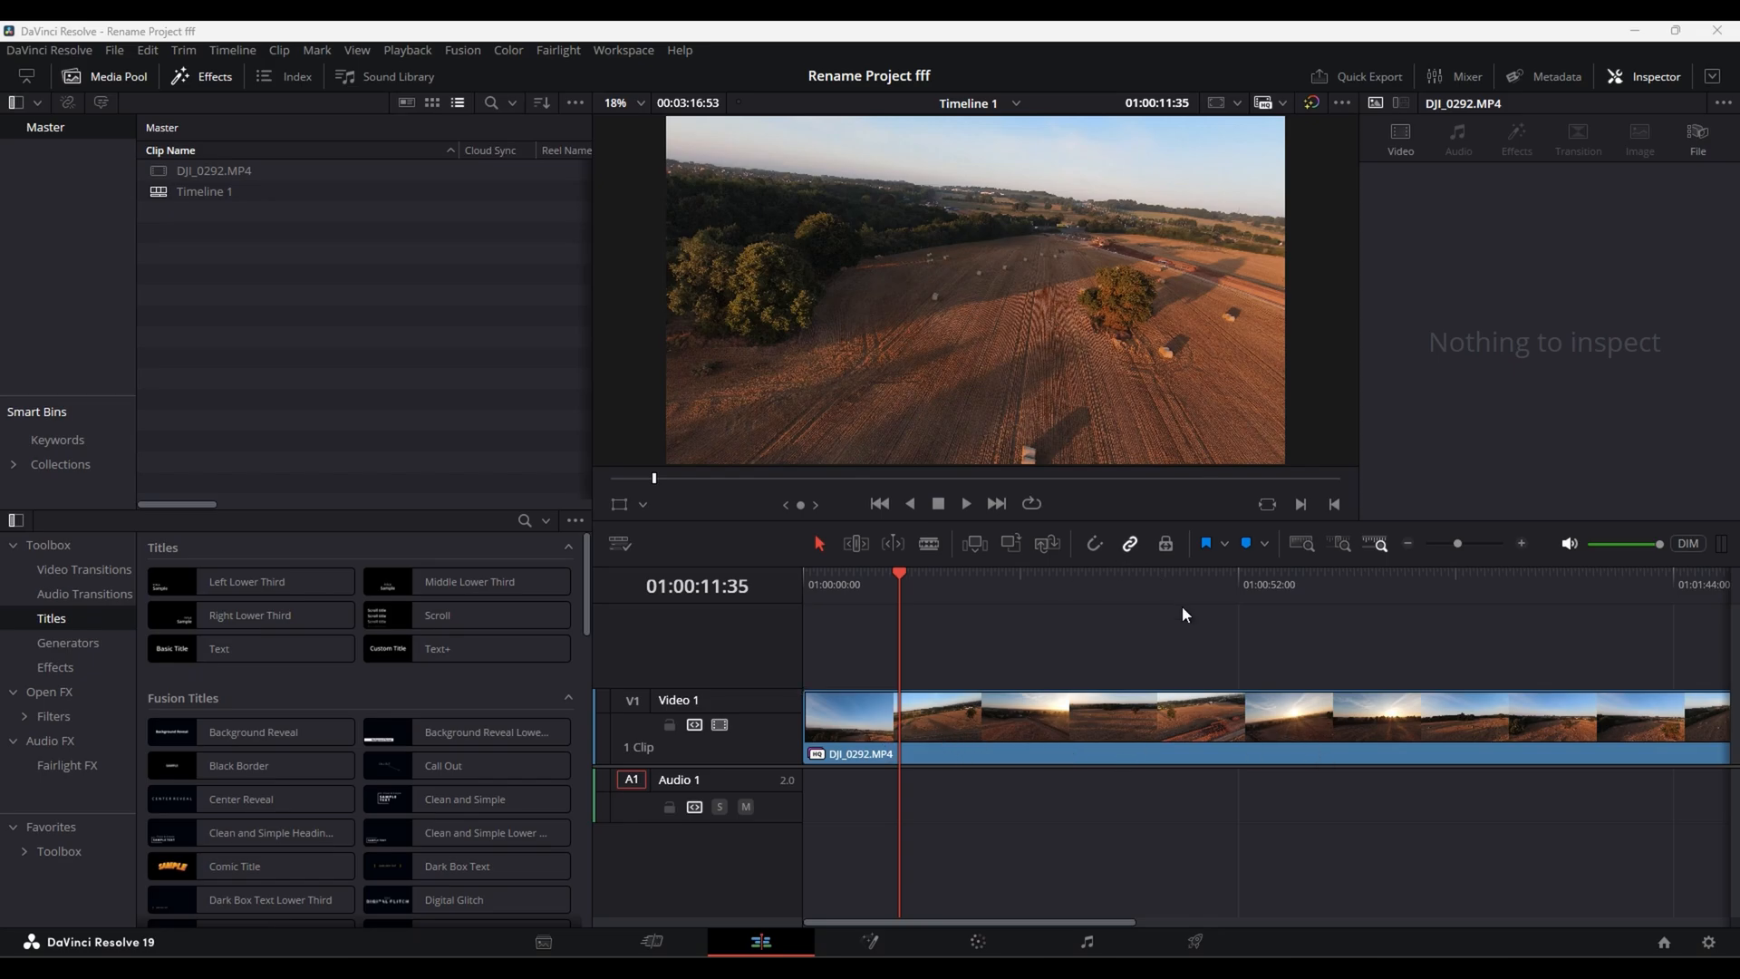
pyautogui.moveTo(866, 582)
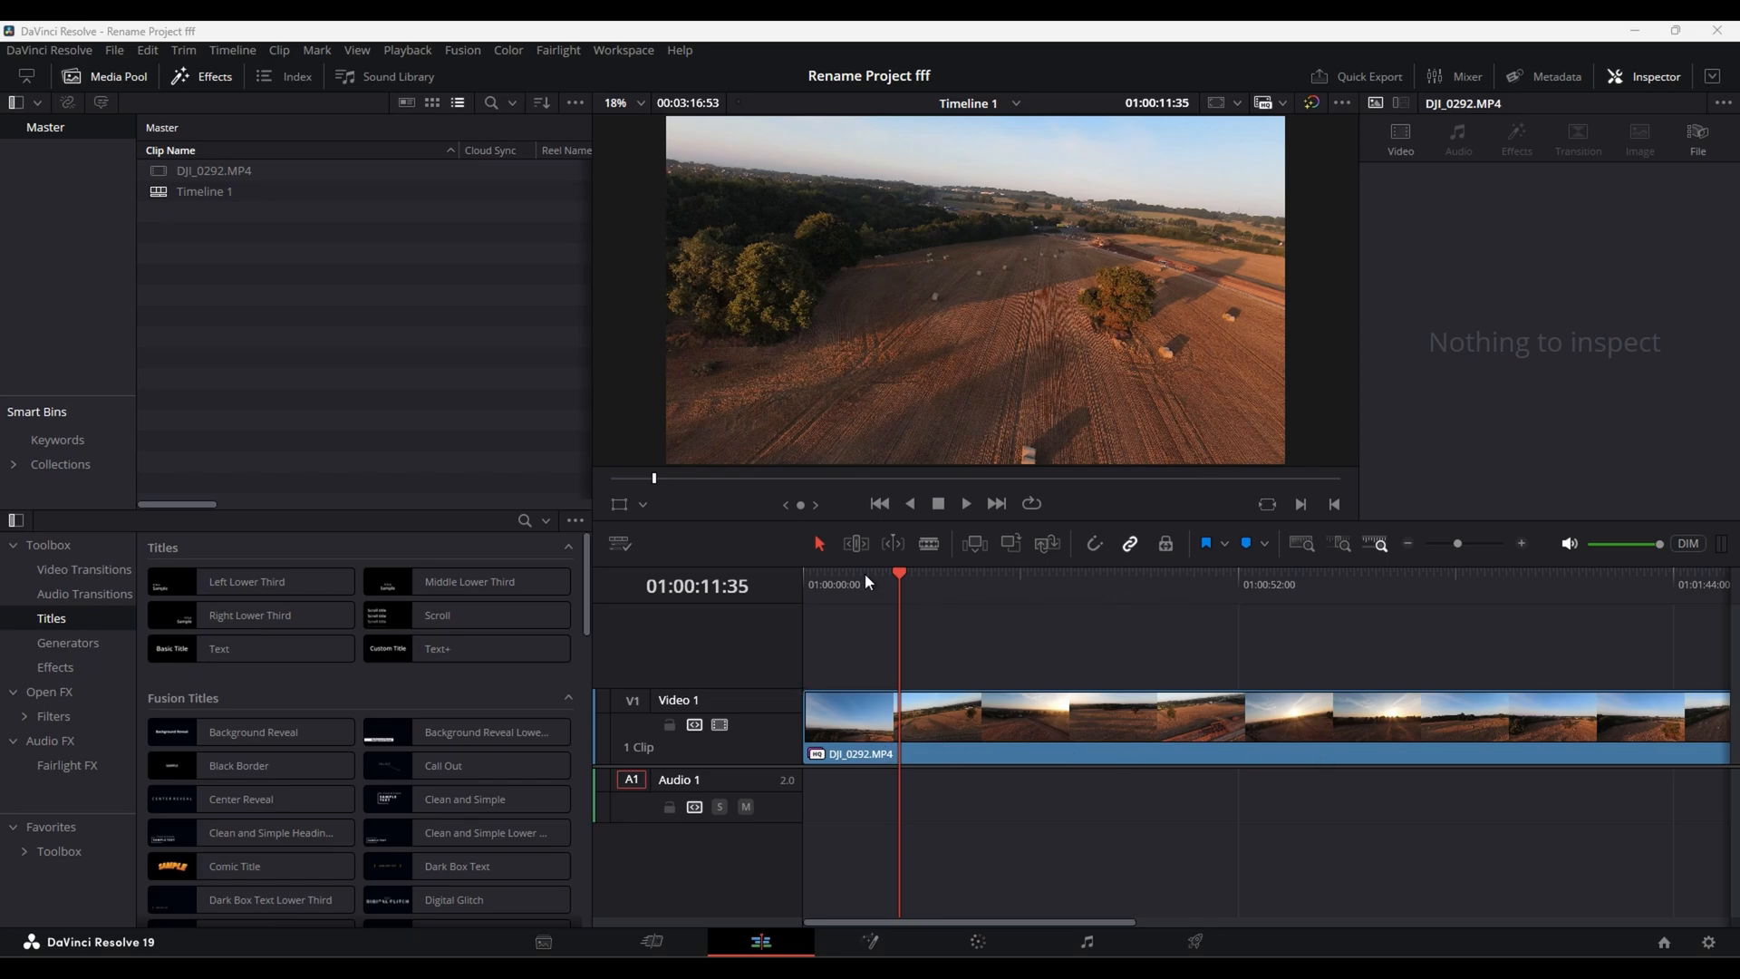
pyautogui.moveTo(948, 90)
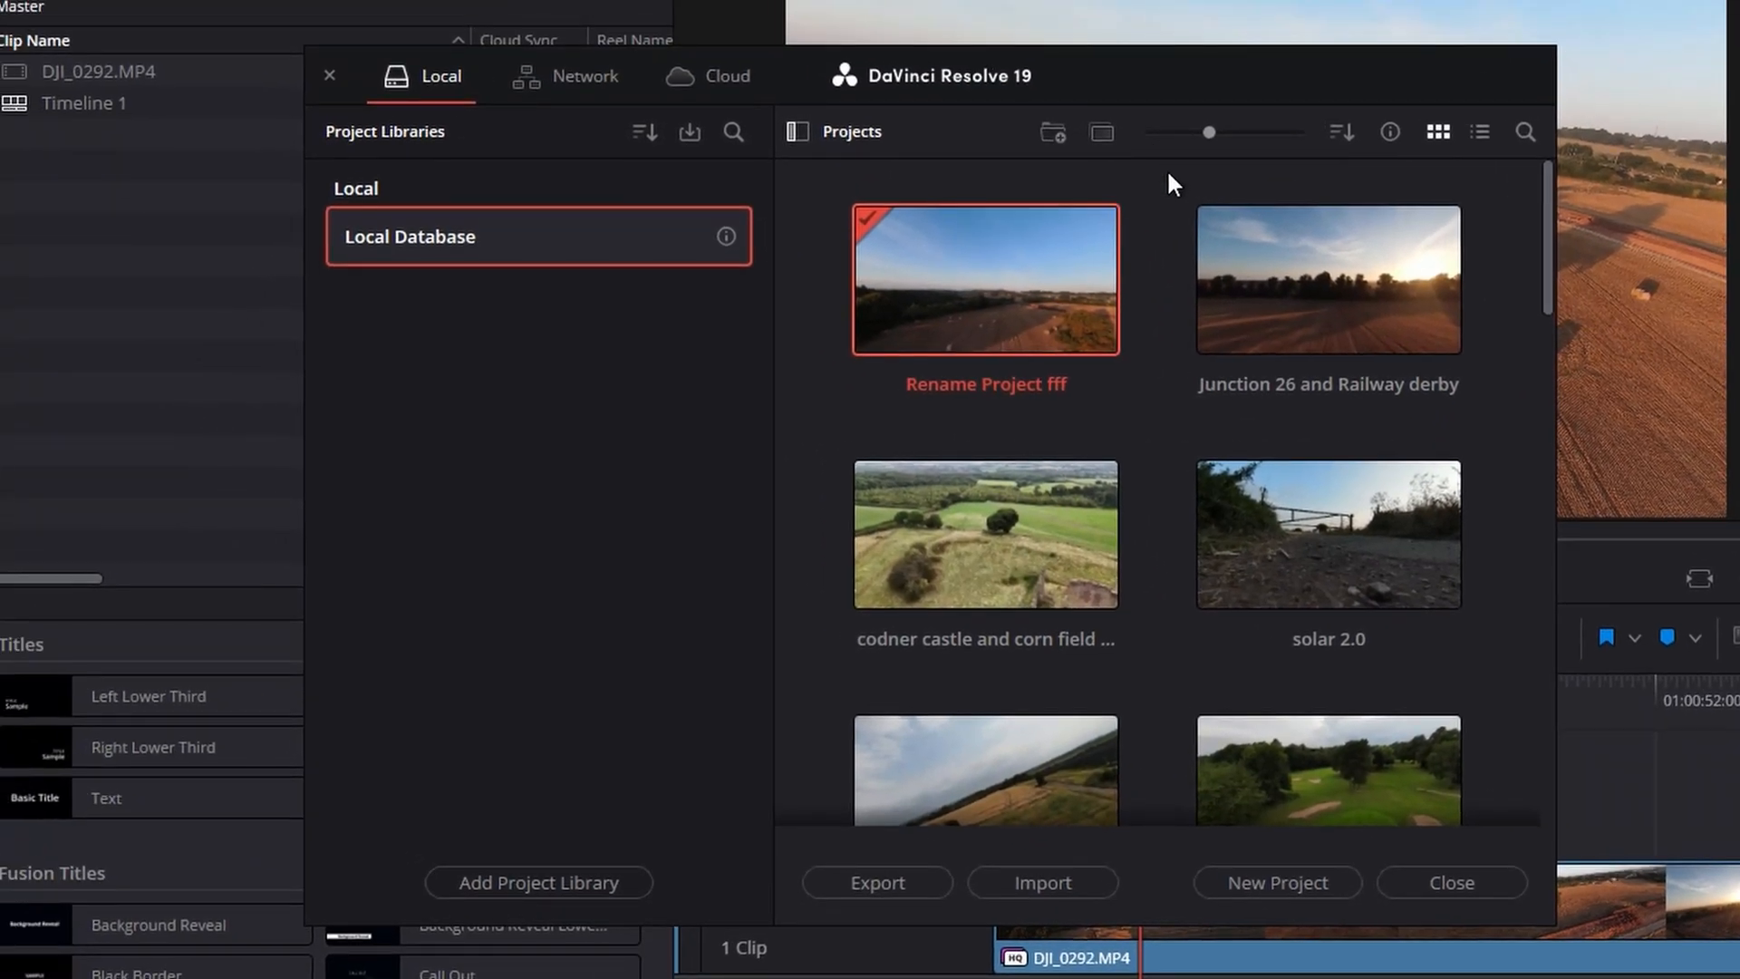
pyautogui.moveTo(802, 552)
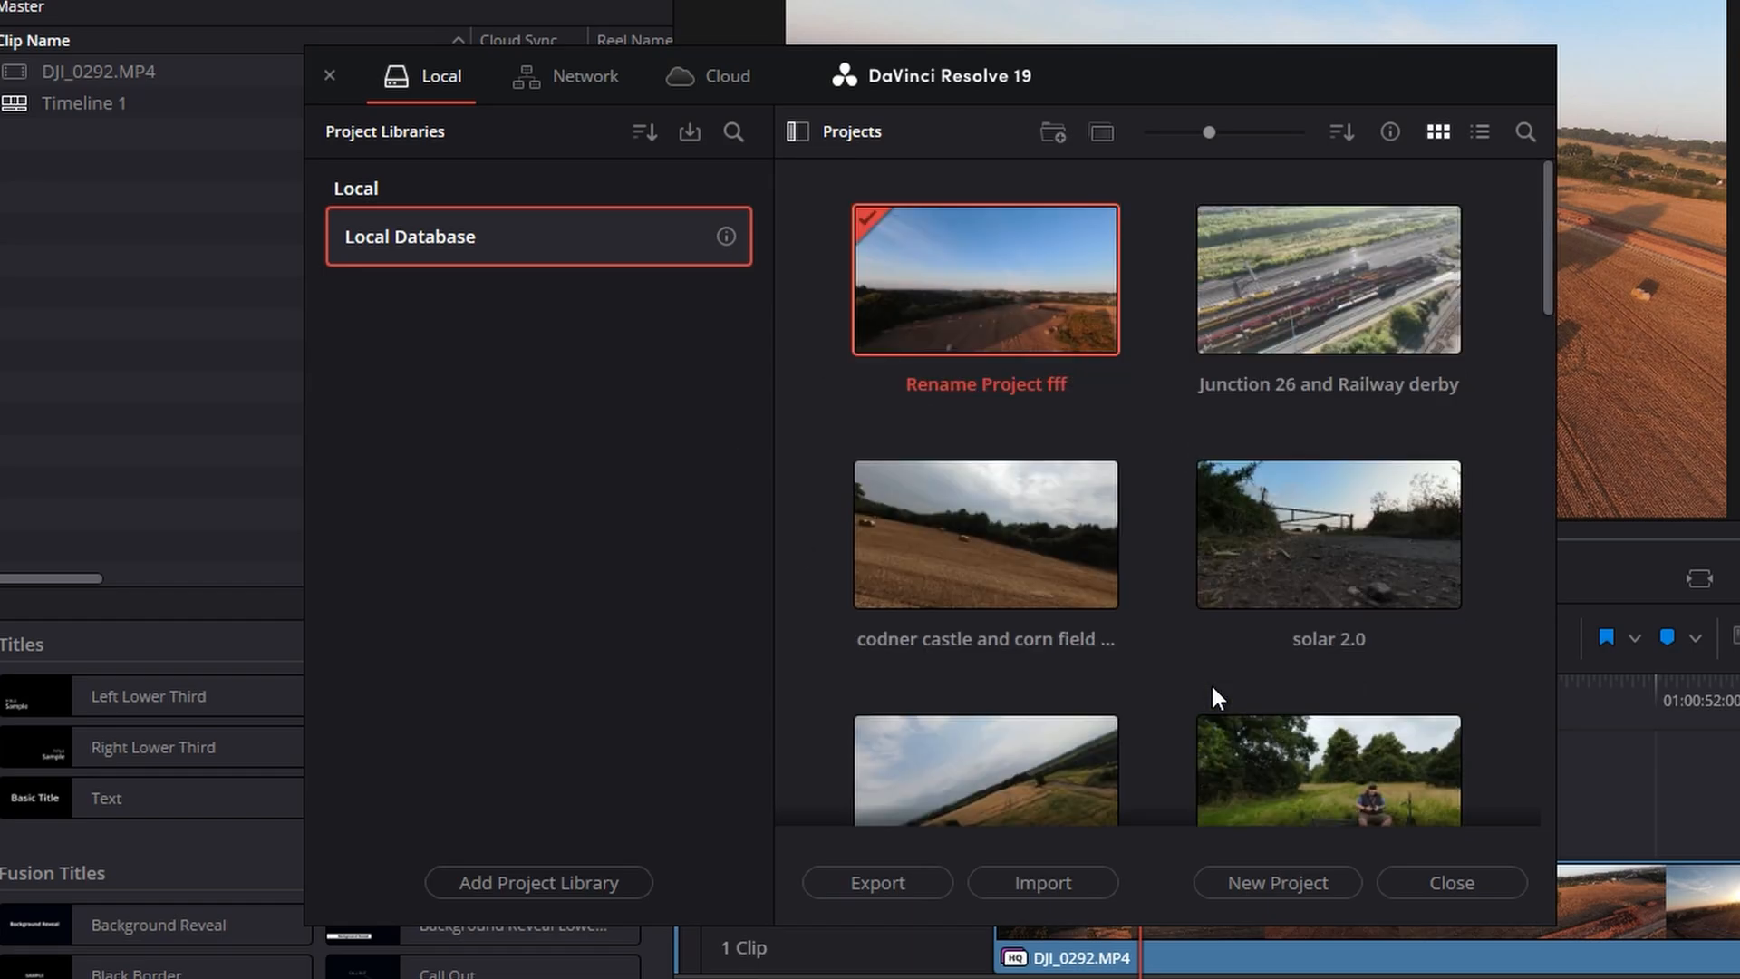
pyautogui.moveTo(983, 324)
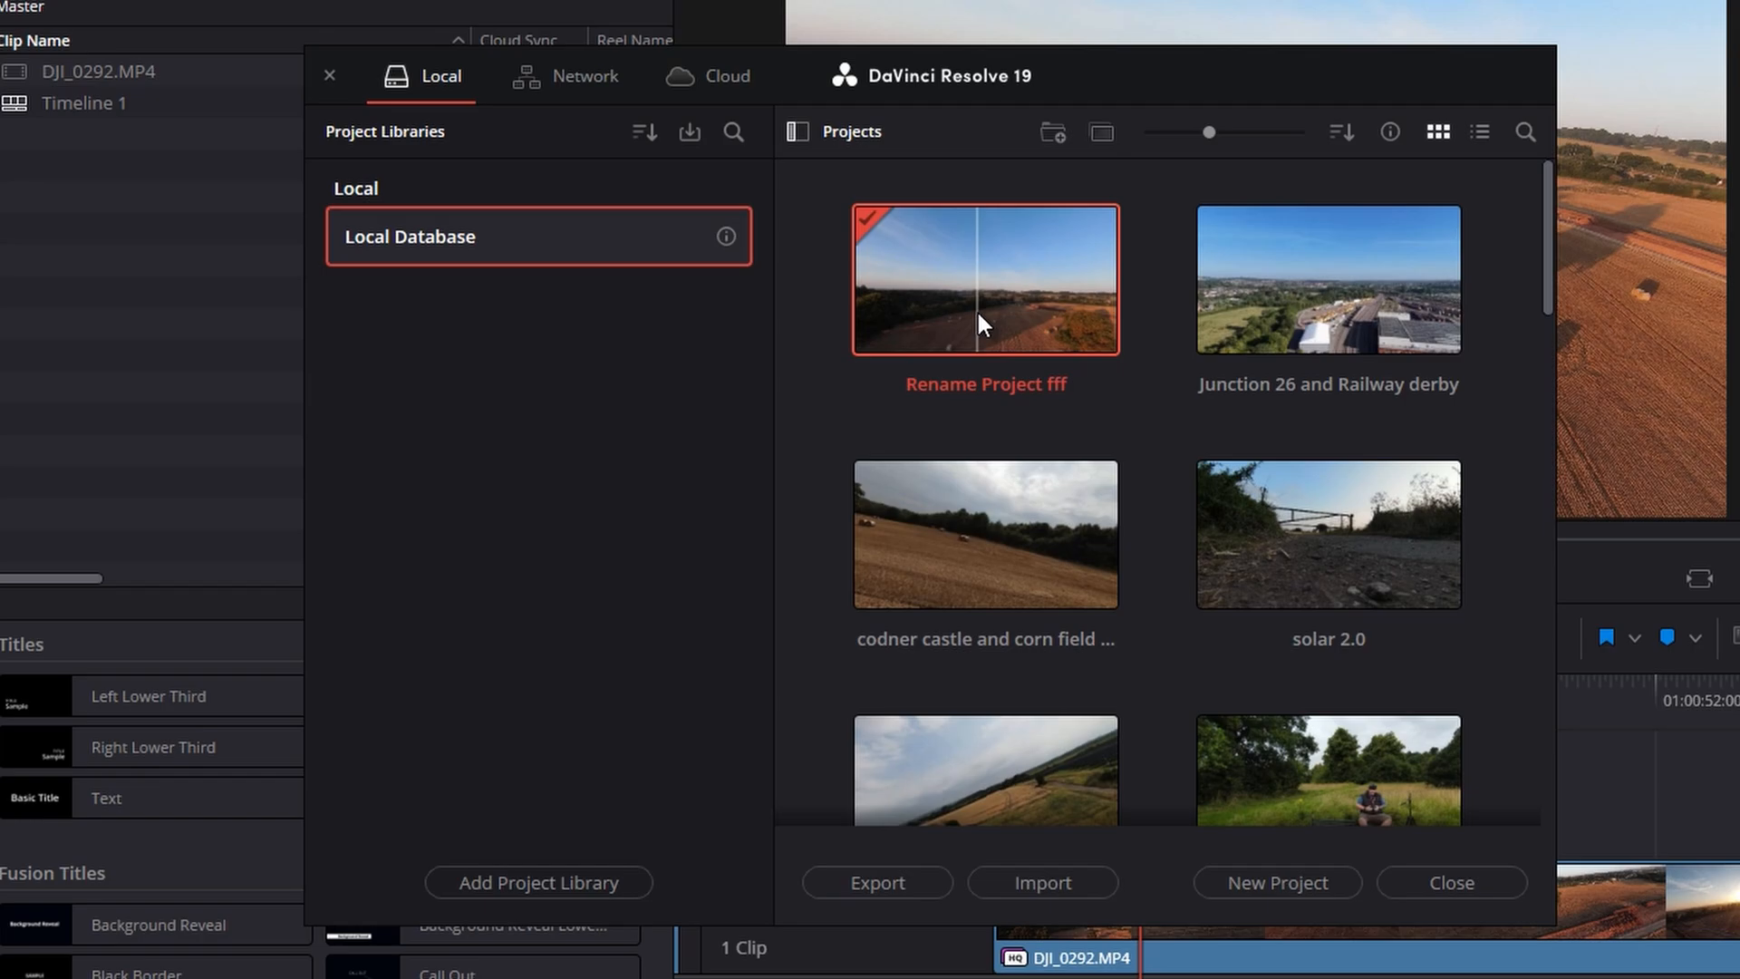
# Bring up the context menu for the Rename Project fff thumbnail in Project Manager
pyautogui.rightClick(984, 280)
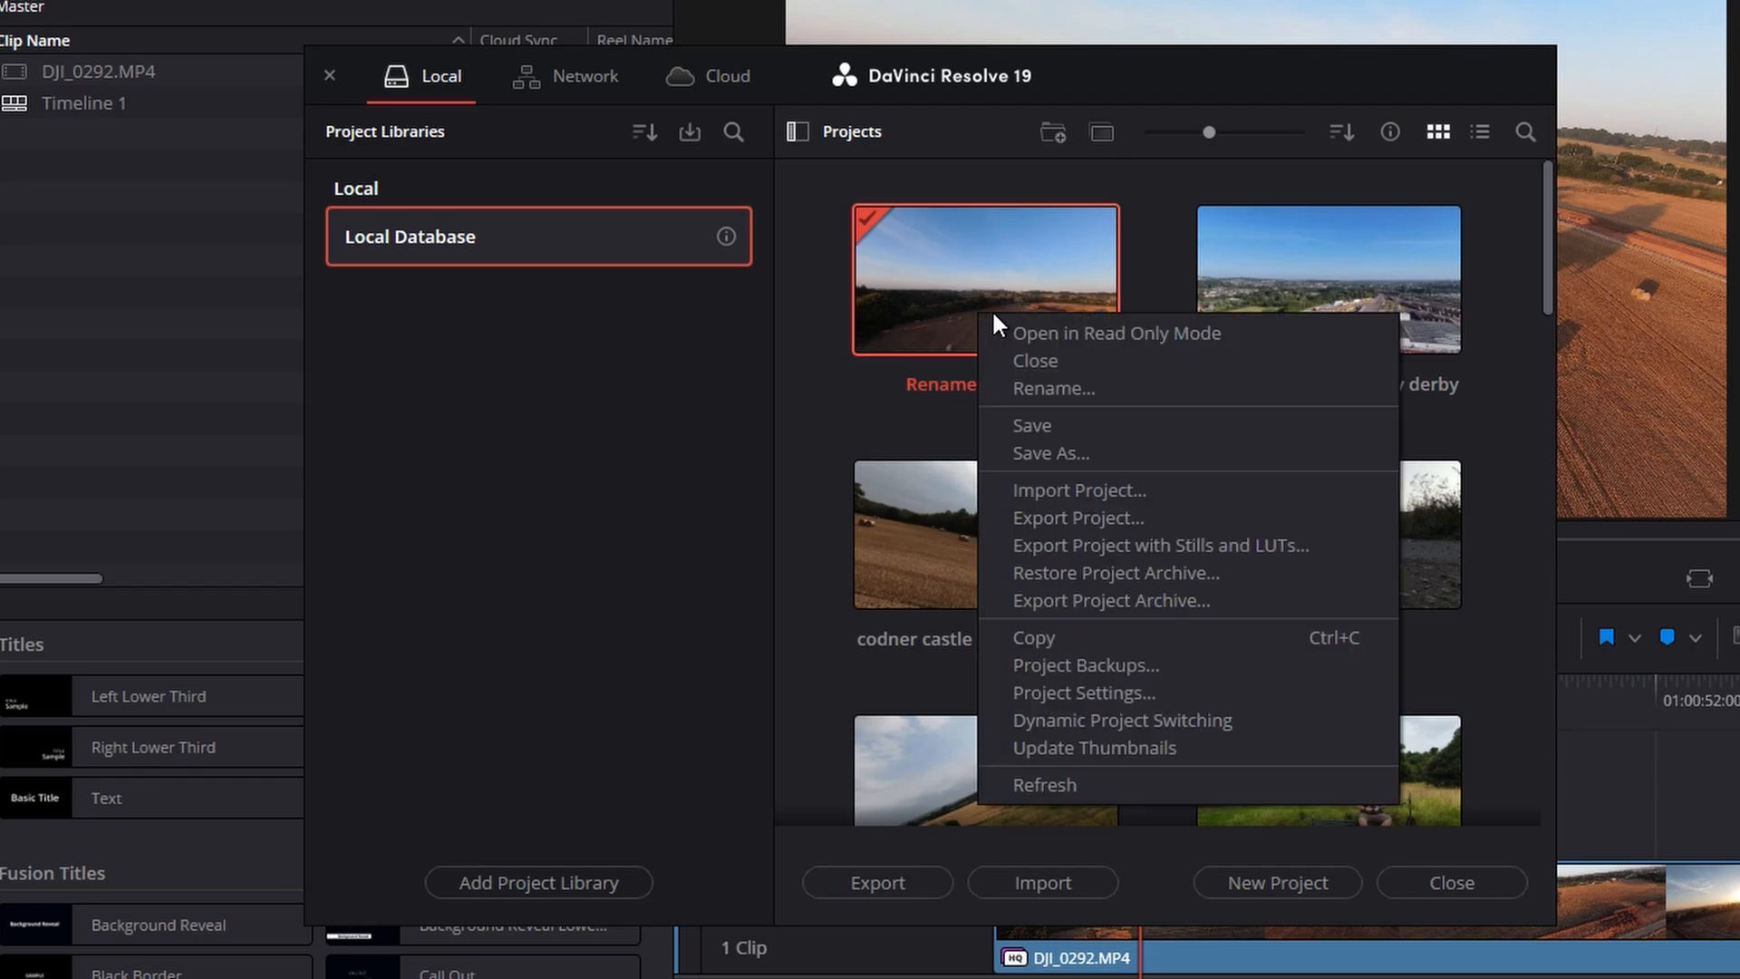
pyautogui.moveTo(1104, 389)
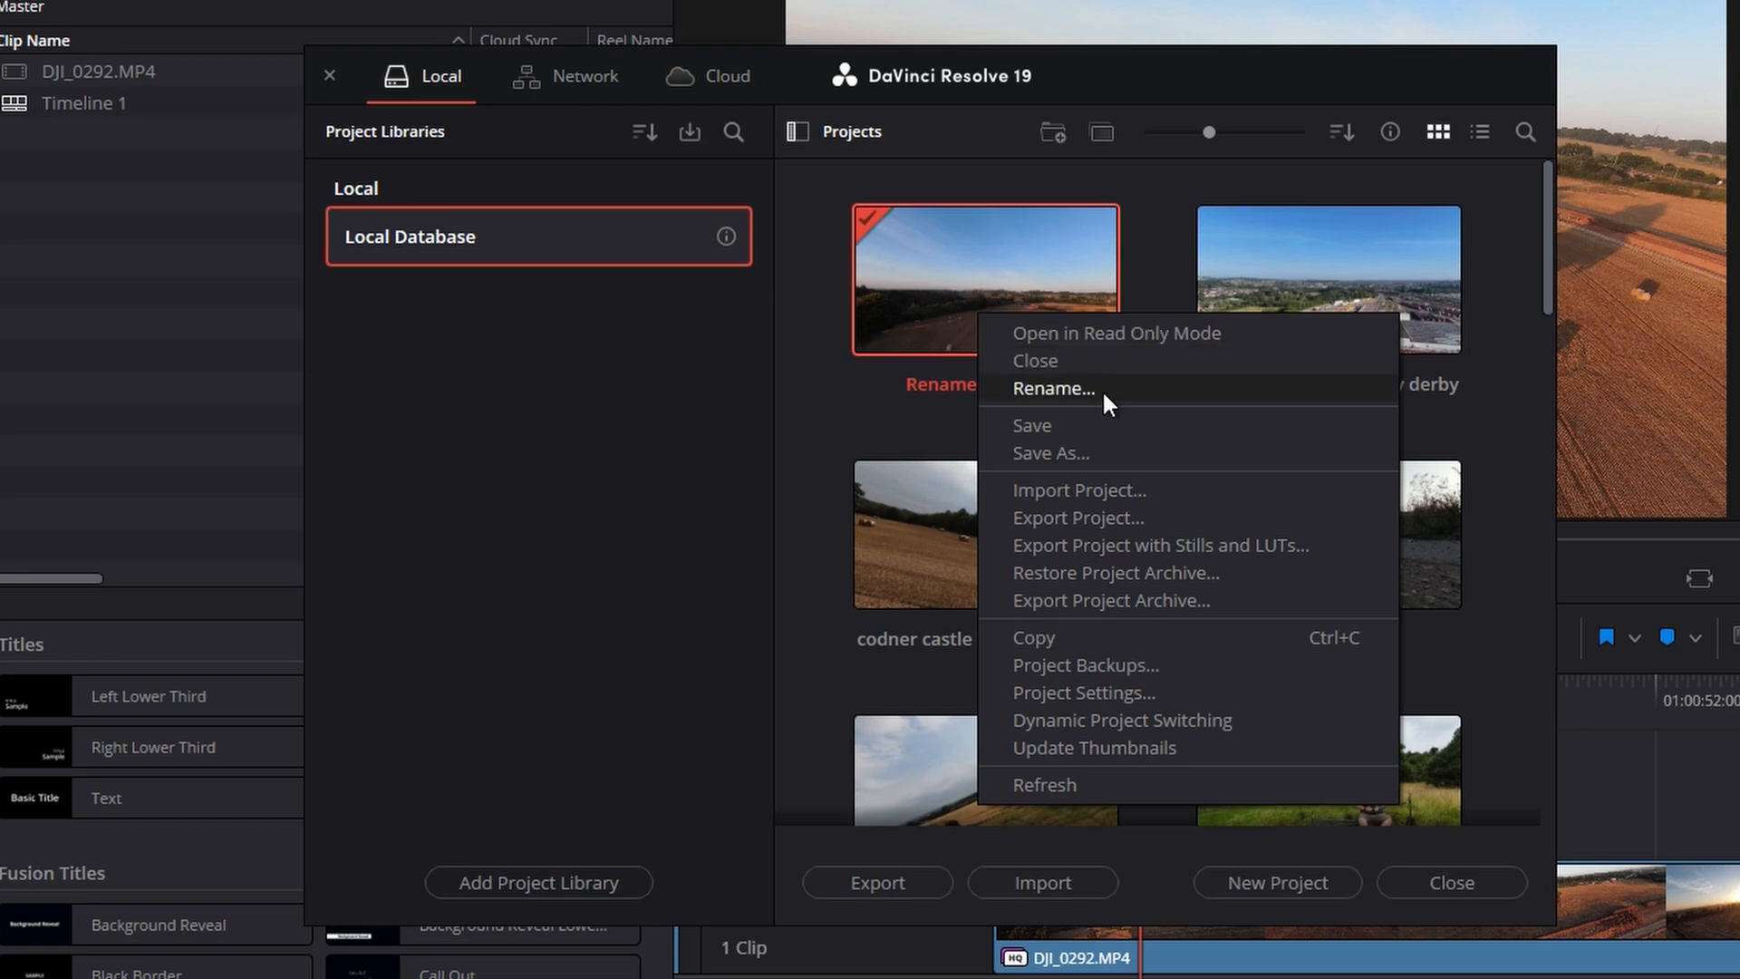
pyautogui.moveTo(1099, 397)
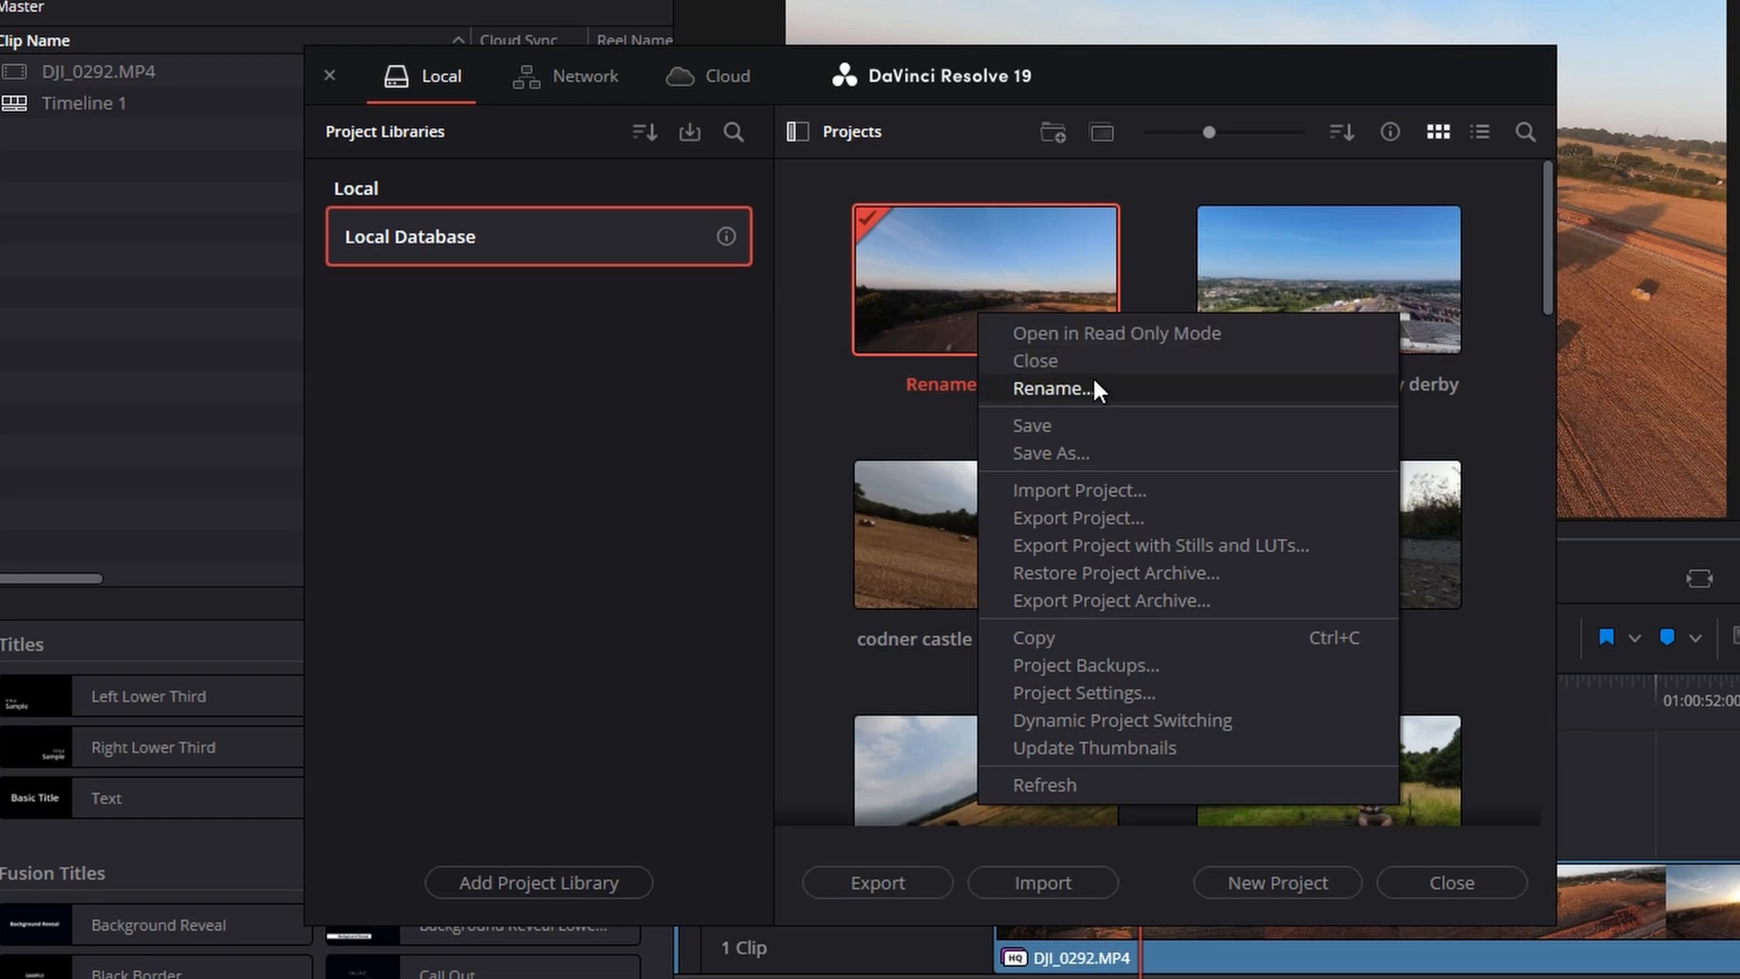
pyautogui.moveTo(1077, 430)
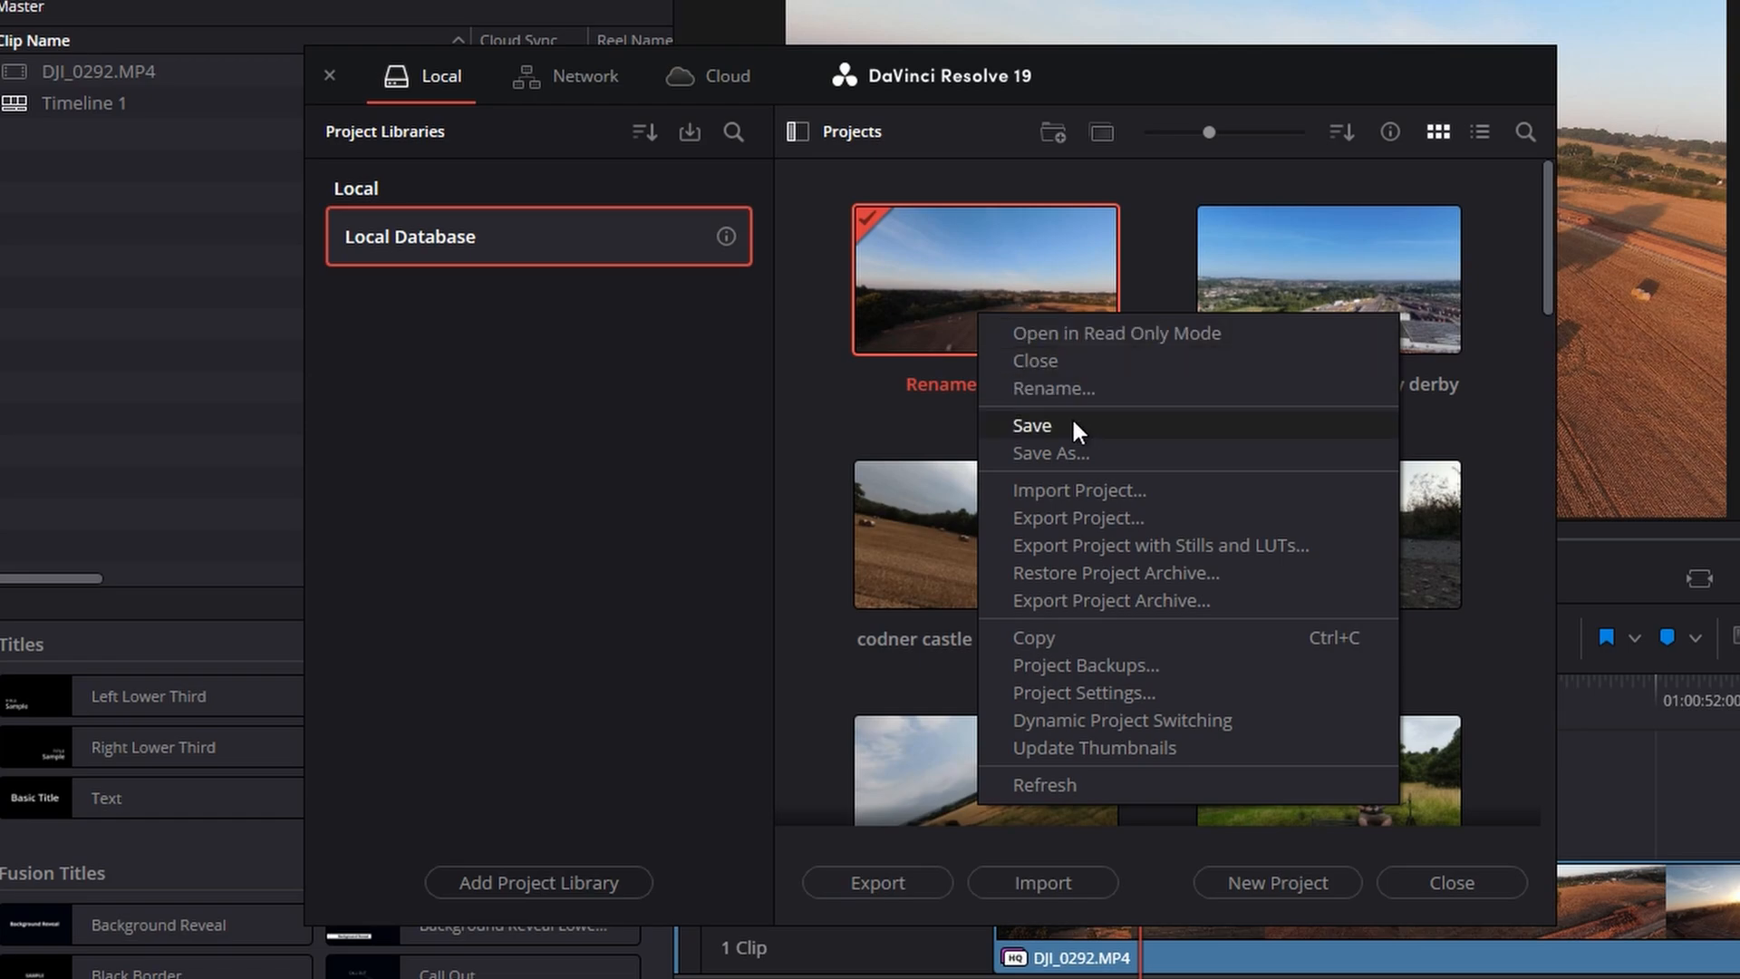
pyautogui.moveTo(1118, 485)
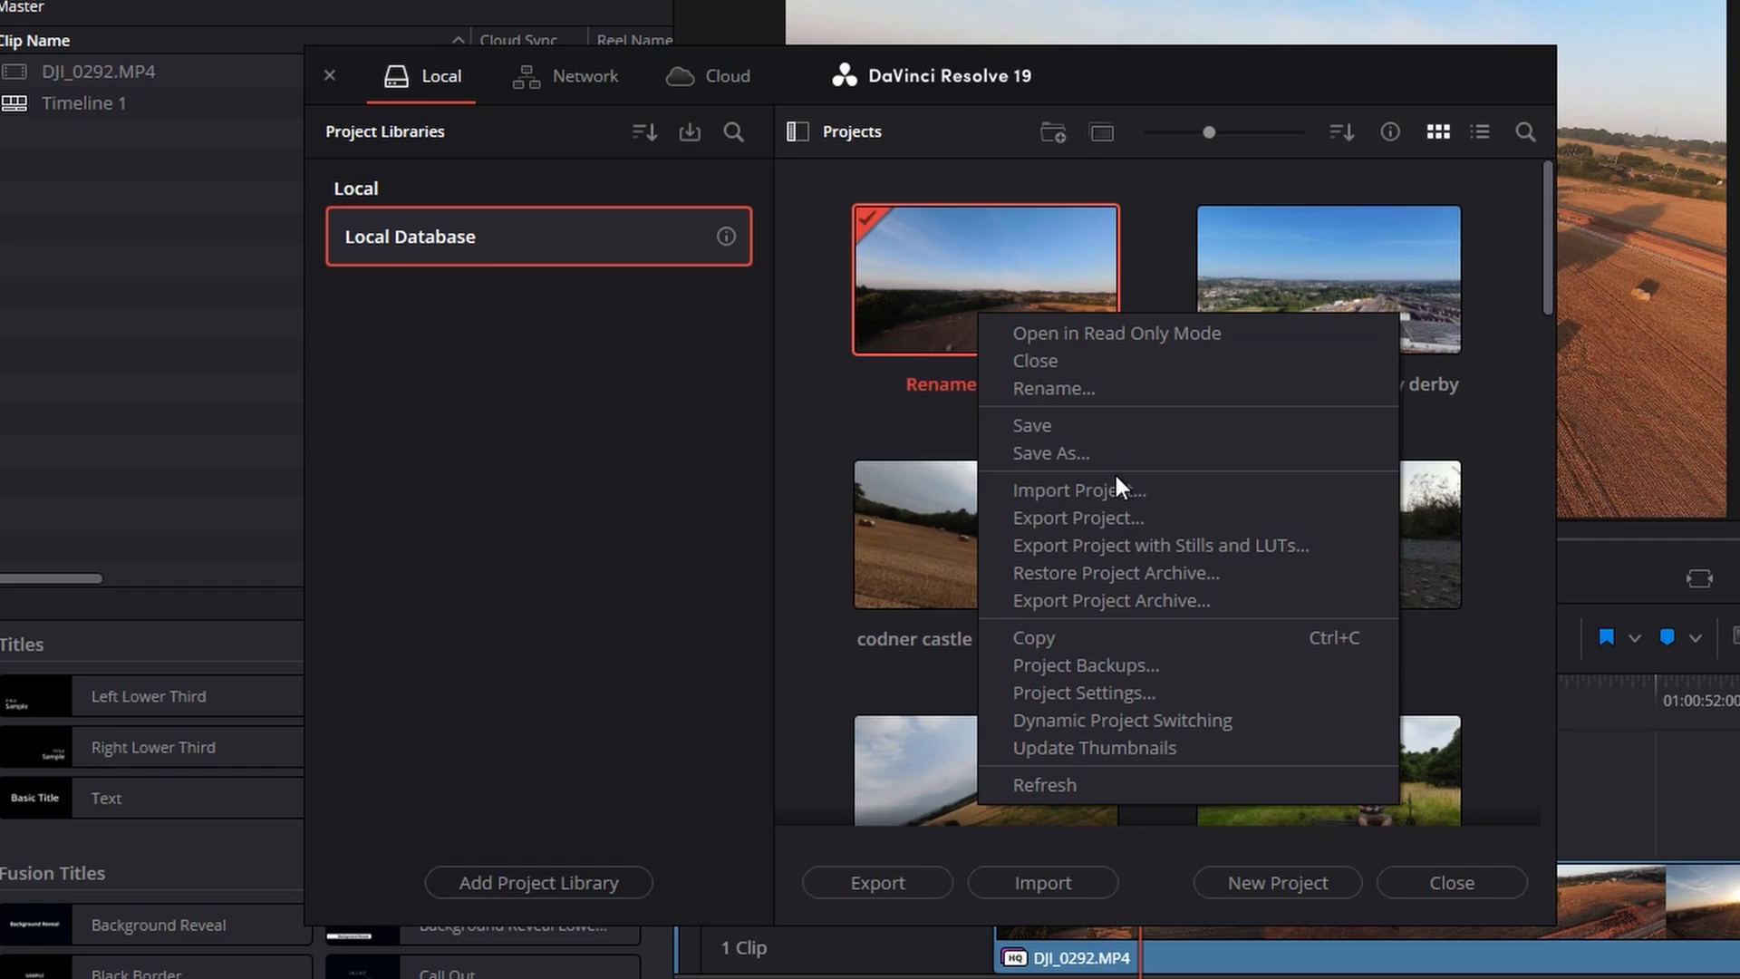
# Rename 'Rename Project fff' to 'Rename Project' and close the Project Manager
pyautogui.click(1052, 387)
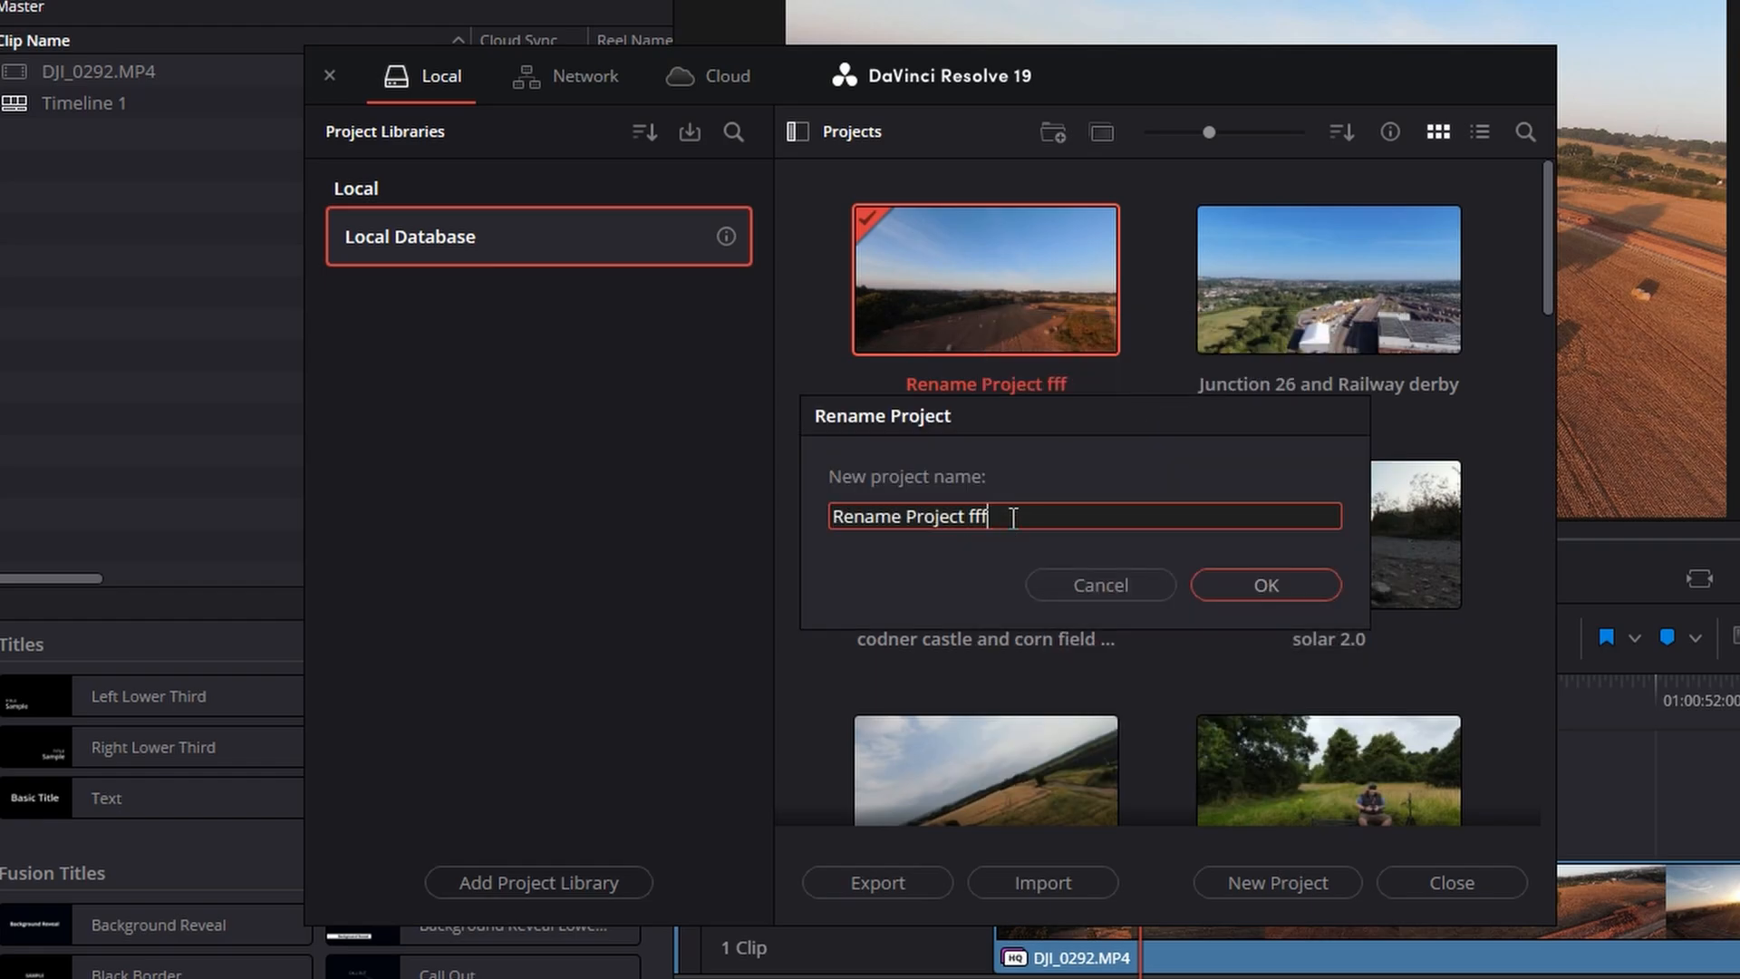
pyautogui.press('Backspace')
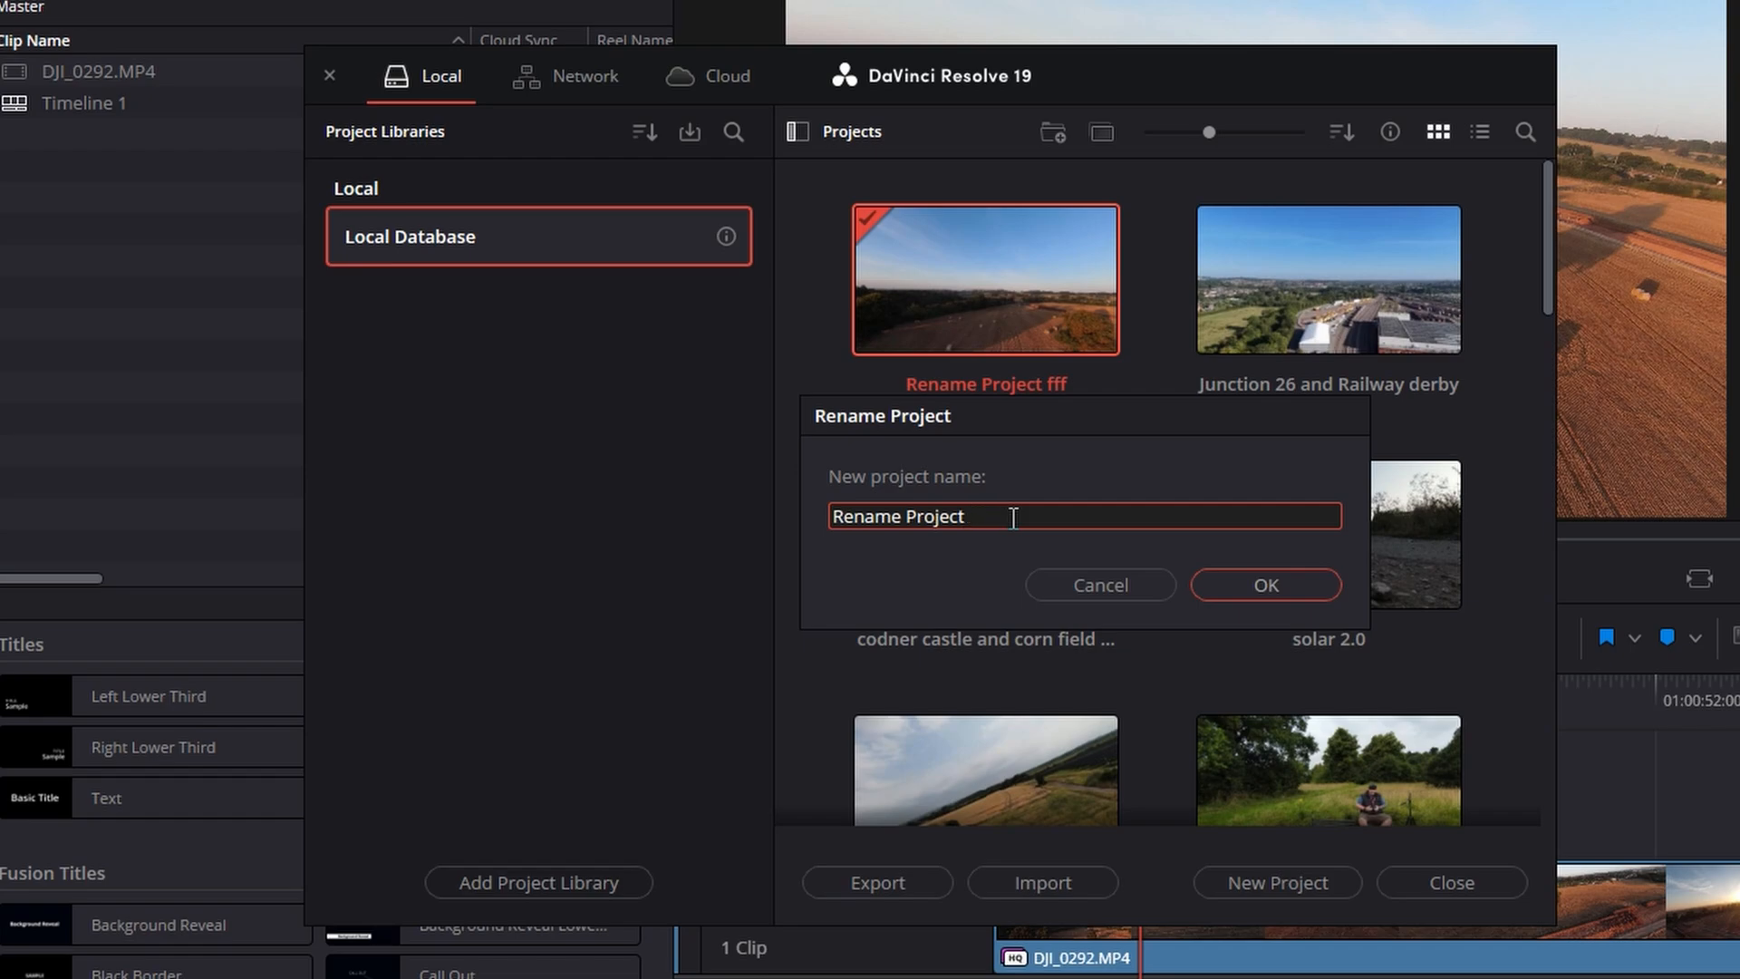
pyautogui.moveTo(1229, 593)
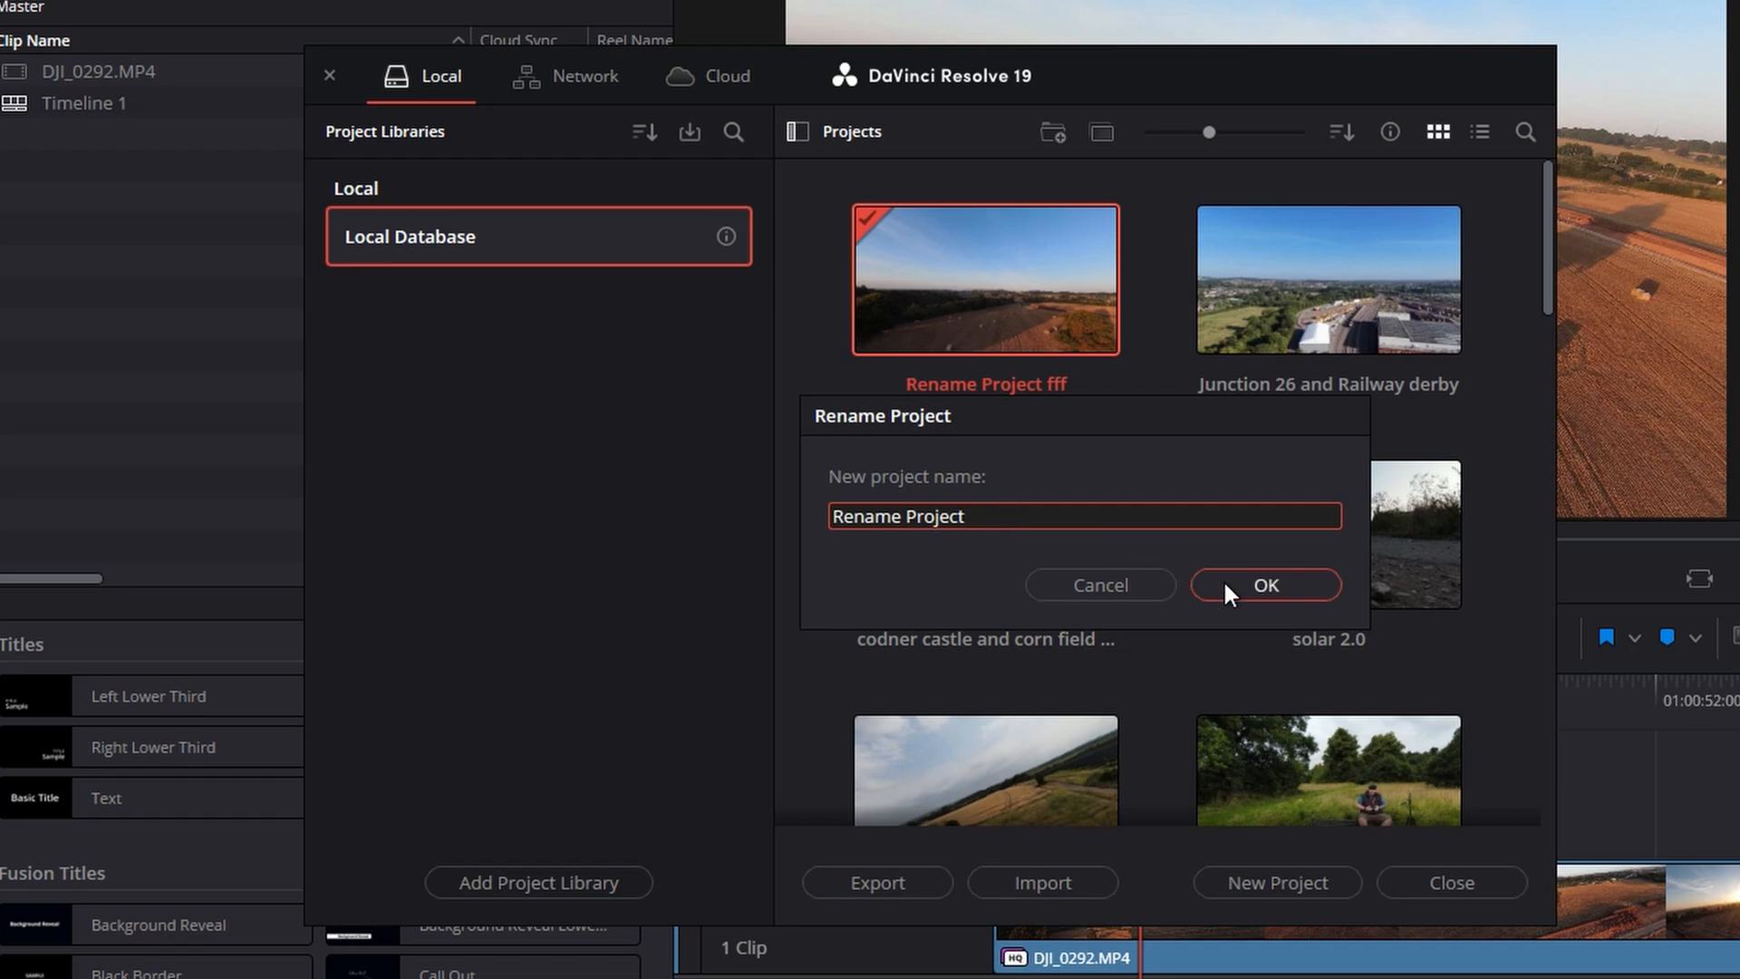
pyautogui.click(1264, 585)
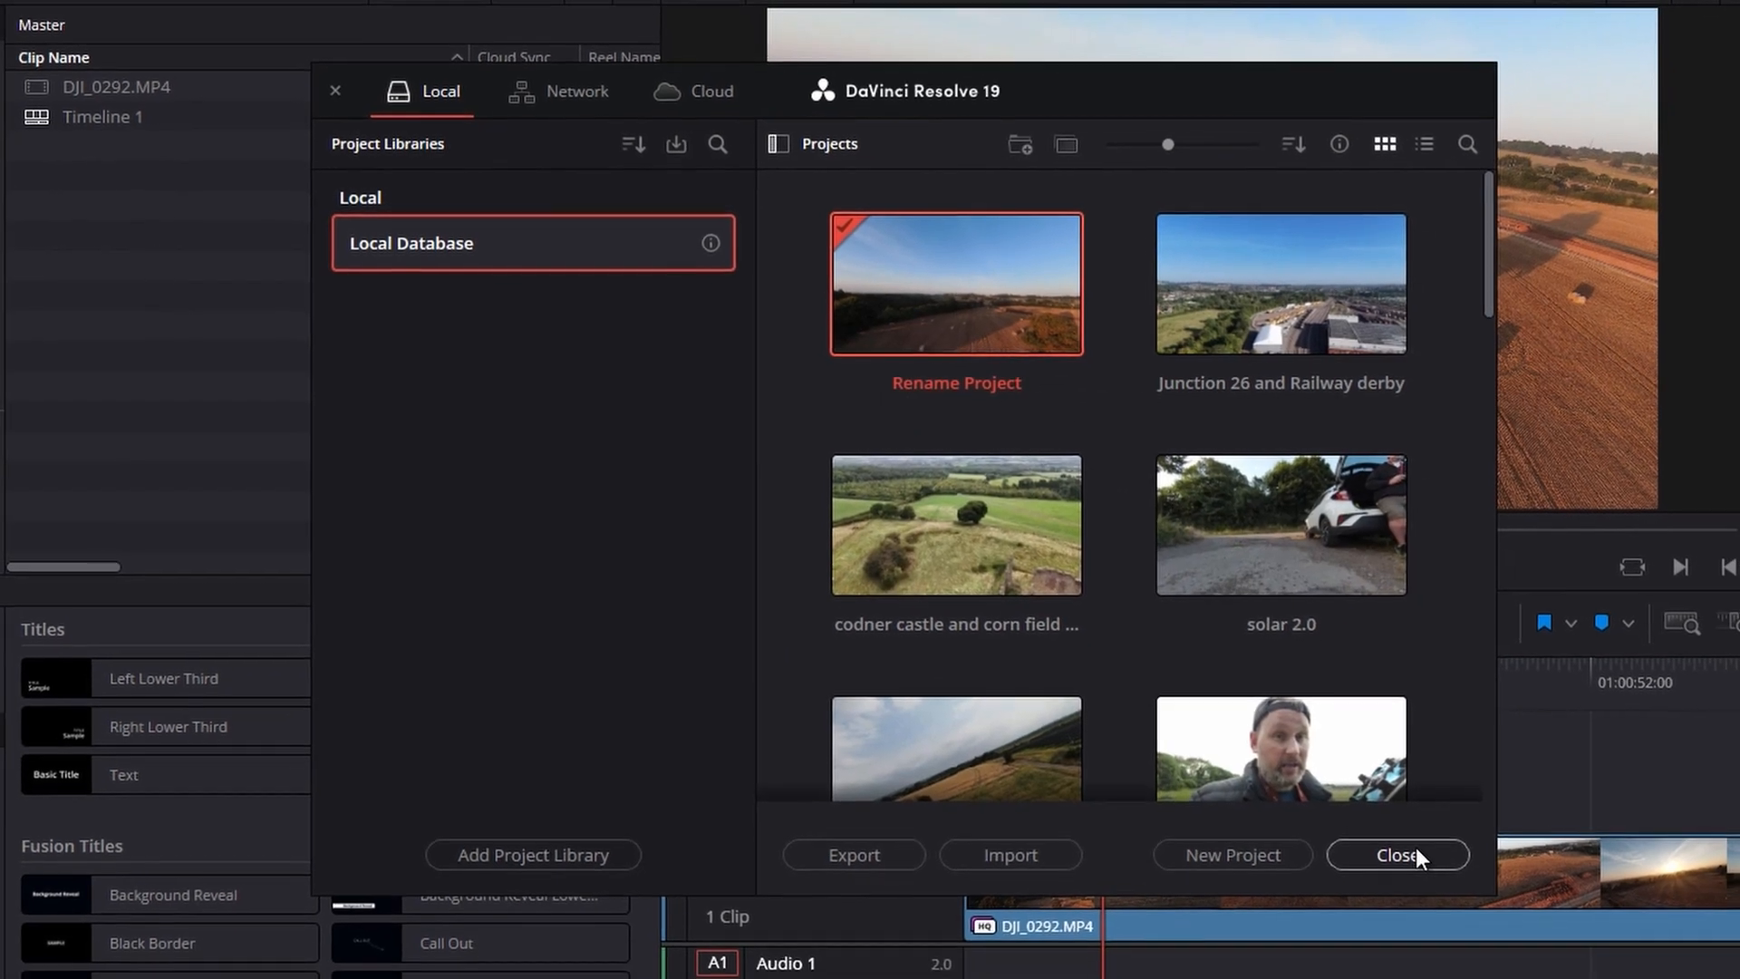
pyautogui.click(1398, 855)
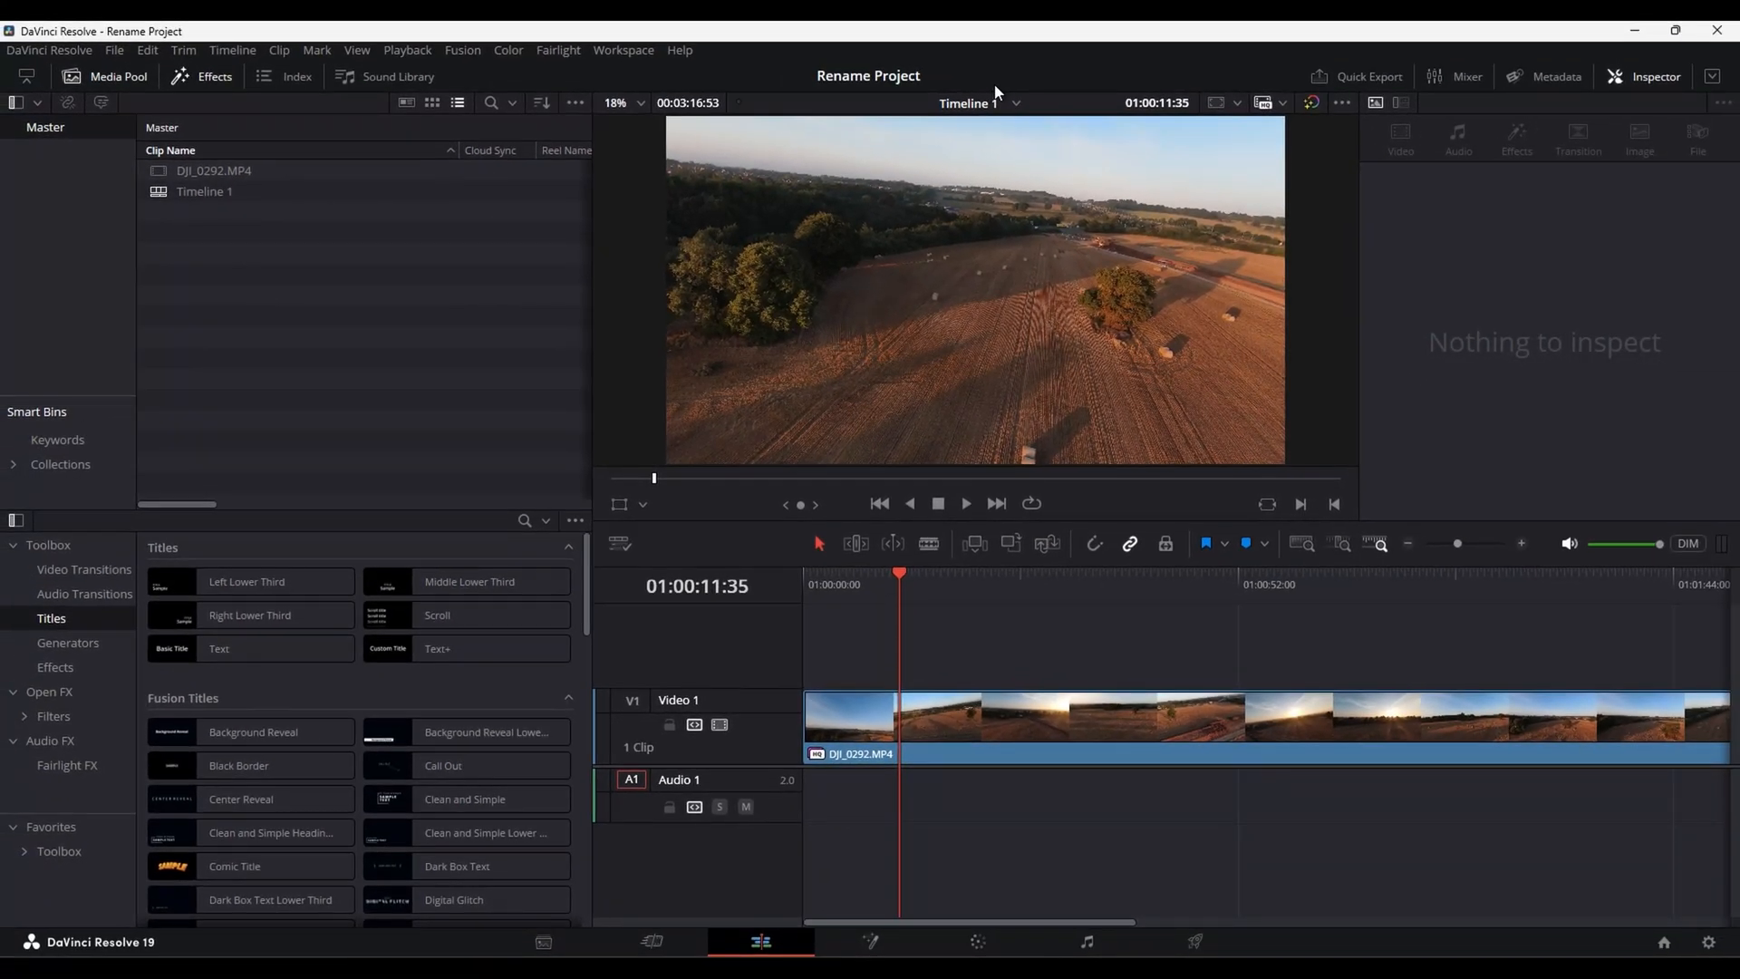
pyautogui.moveTo(994, 162)
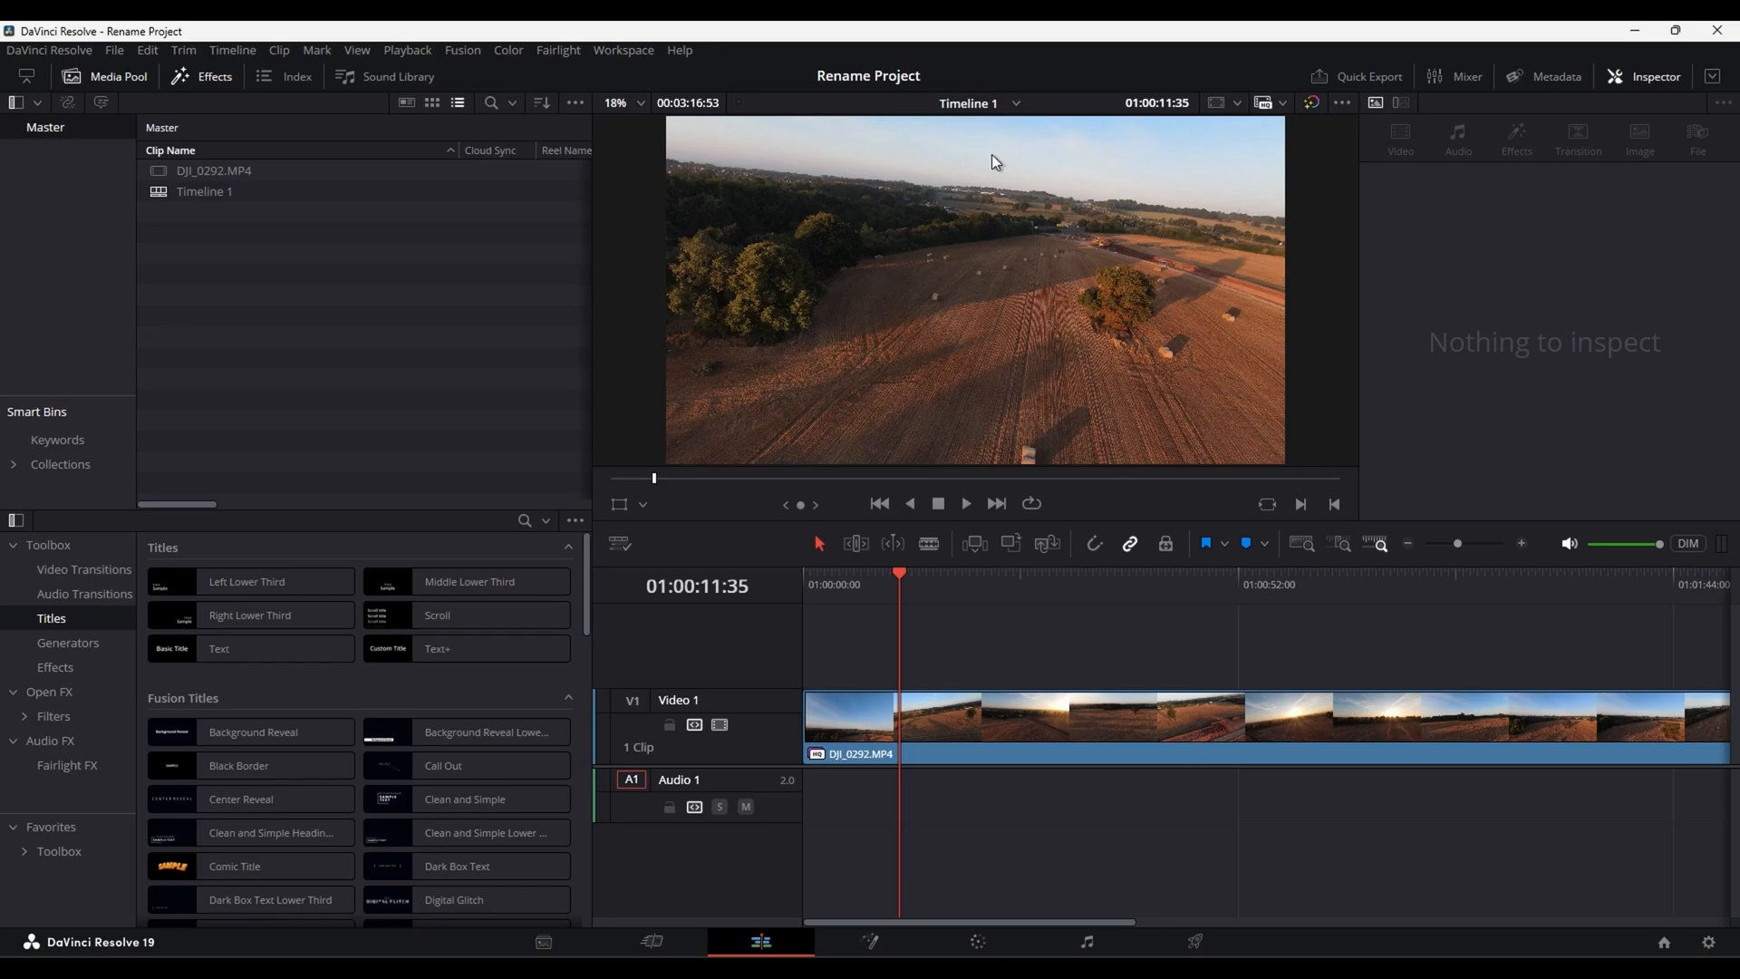
pyautogui.moveTo(993, 186)
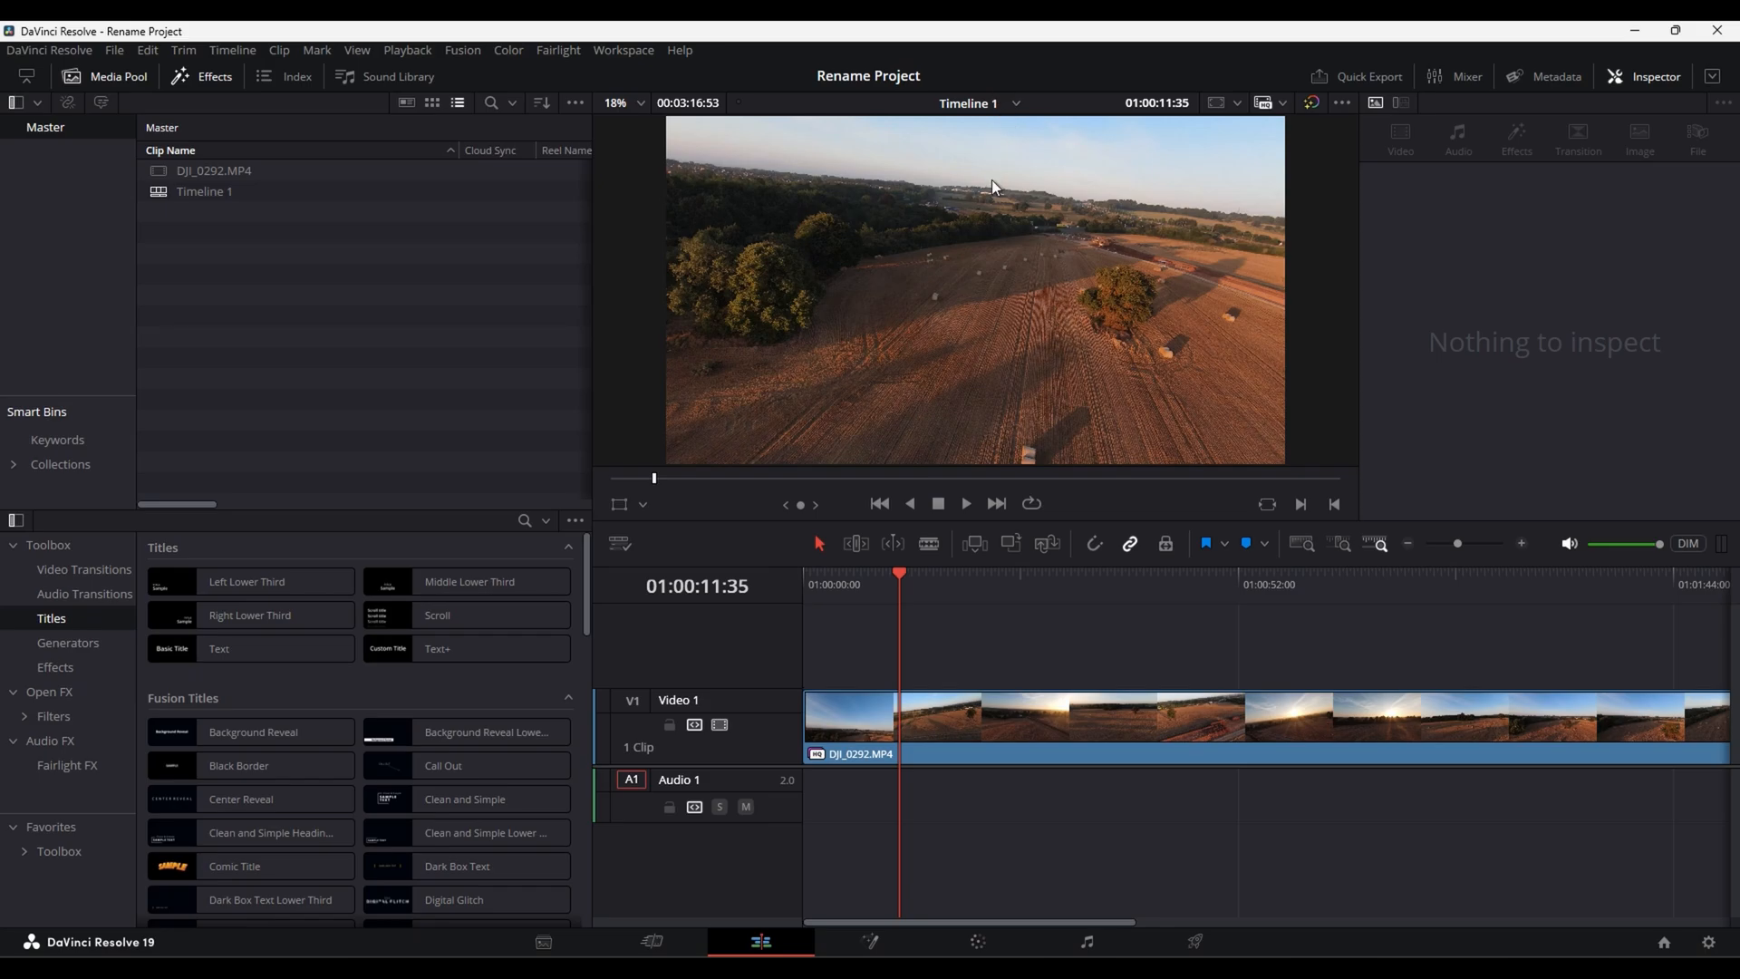
pyautogui.moveTo(898, 262)
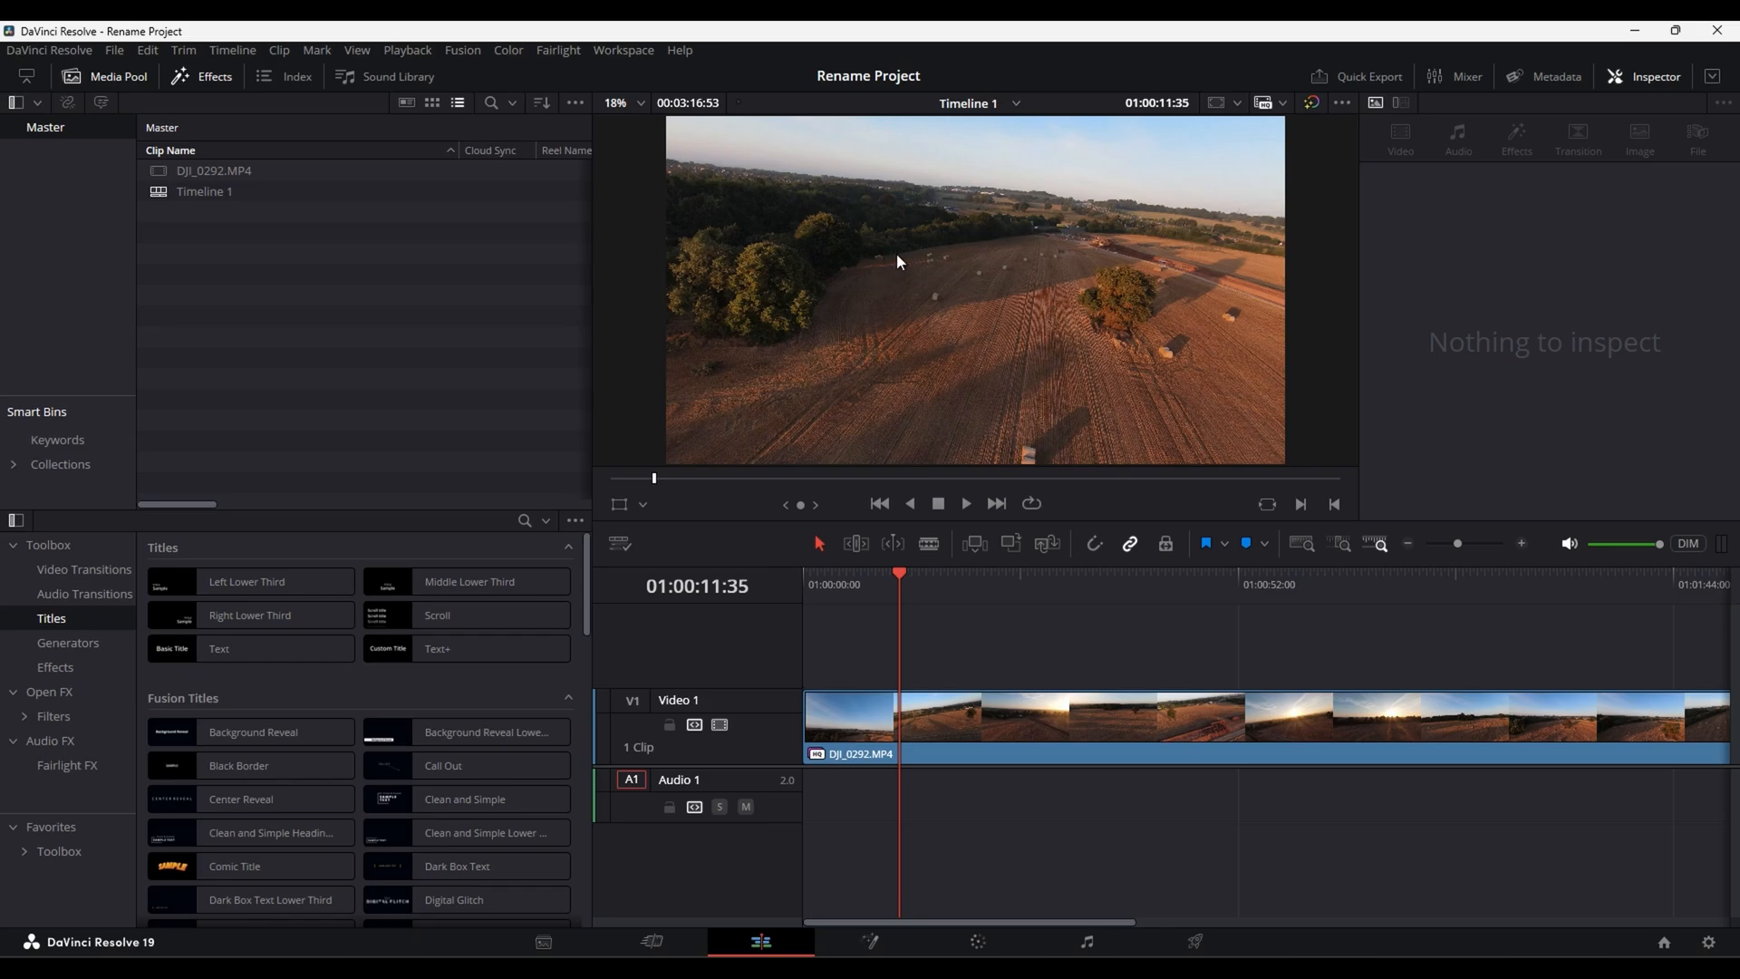